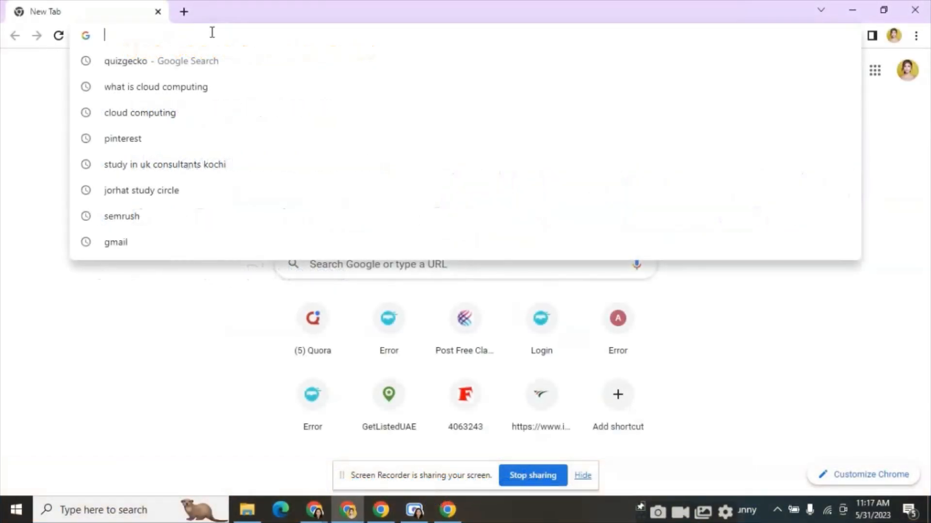
Find Quizgecko via Google search and reach its Sign Up Free registration page
left_click(161, 60)
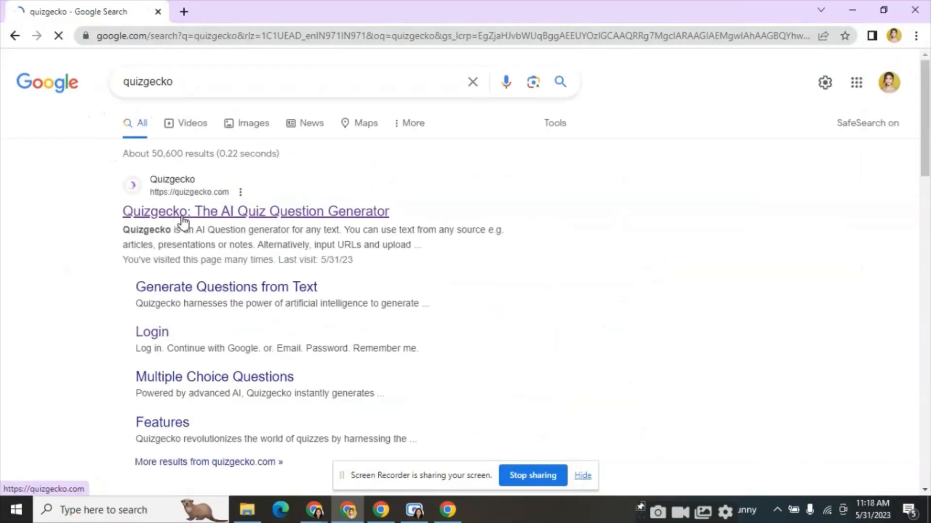
left_click(255, 211)
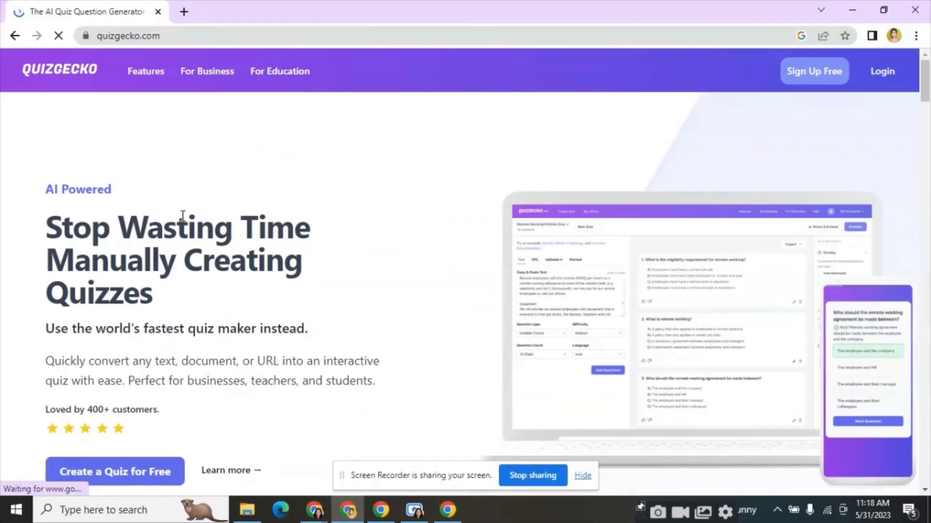
mouse_move(814, 71)
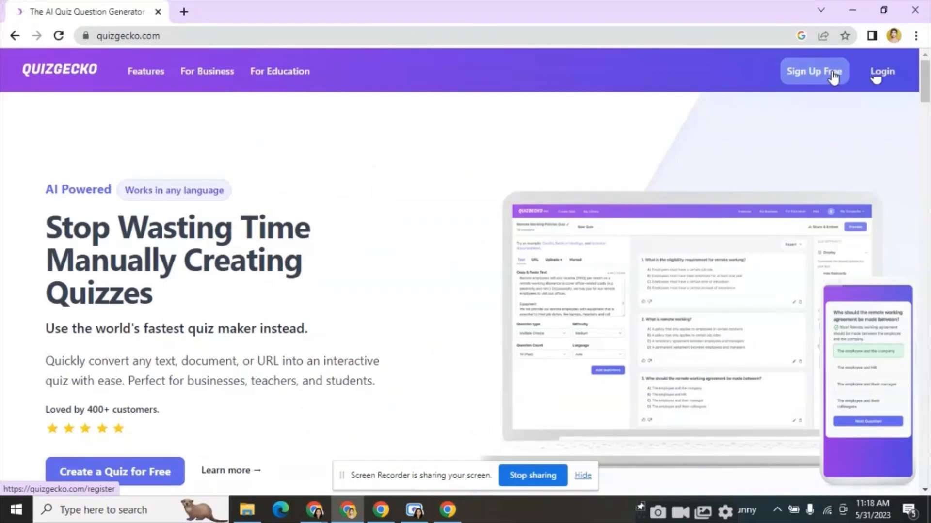
left_click(814, 71)
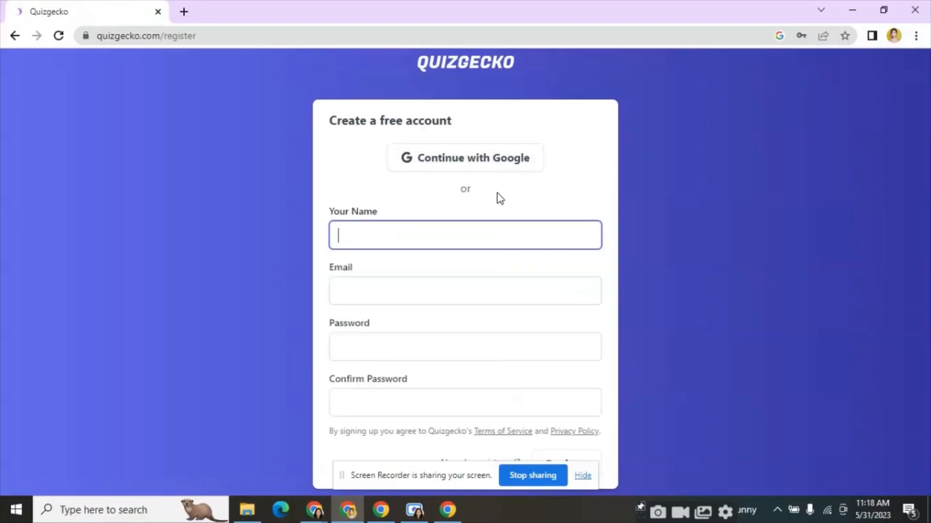
mouse_move(833, 75)
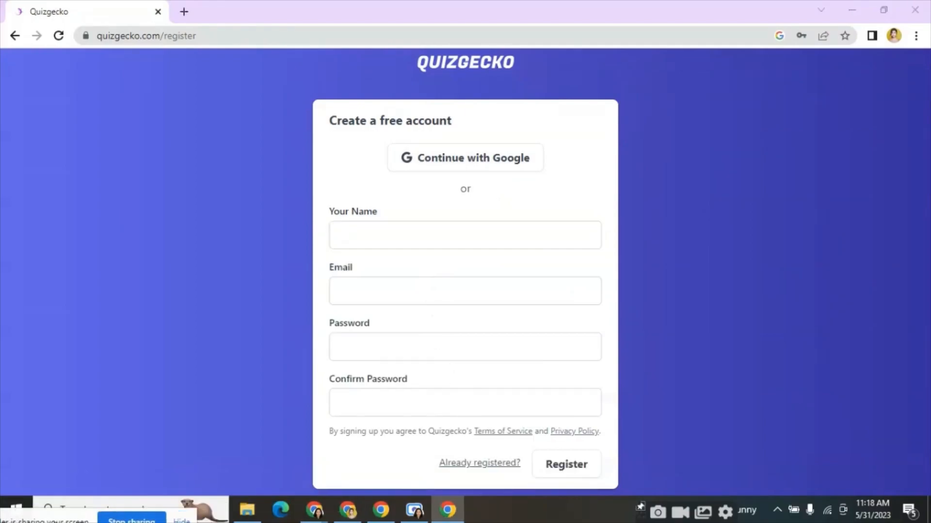
mouse_move(564, 464)
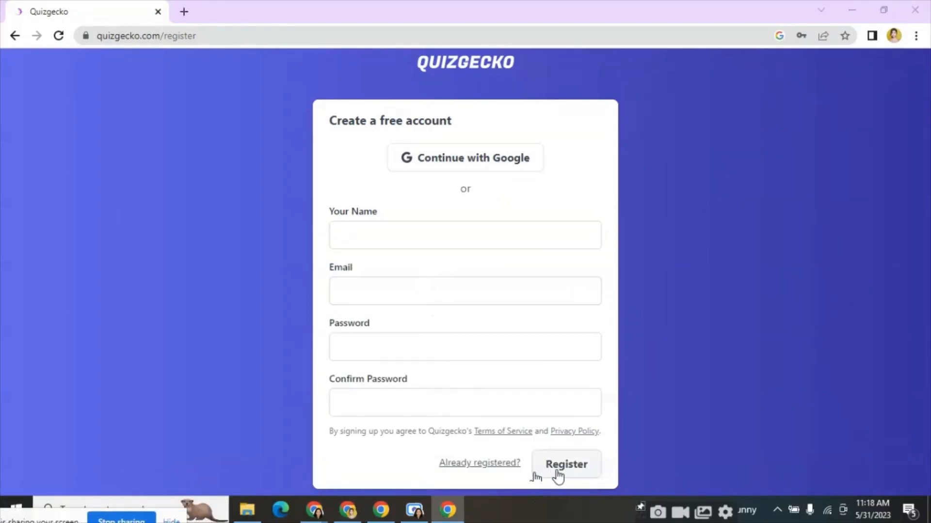
mouse_move(539, 214)
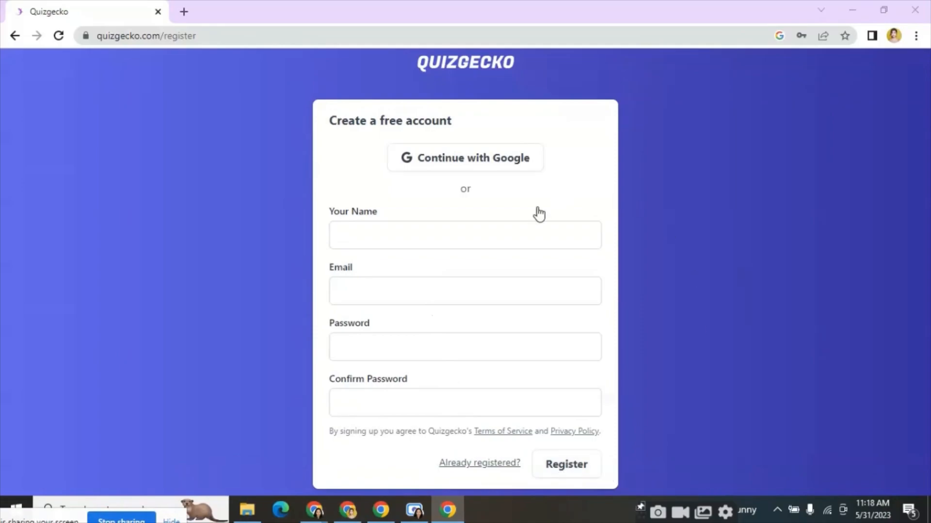
mouse_move(517, 150)
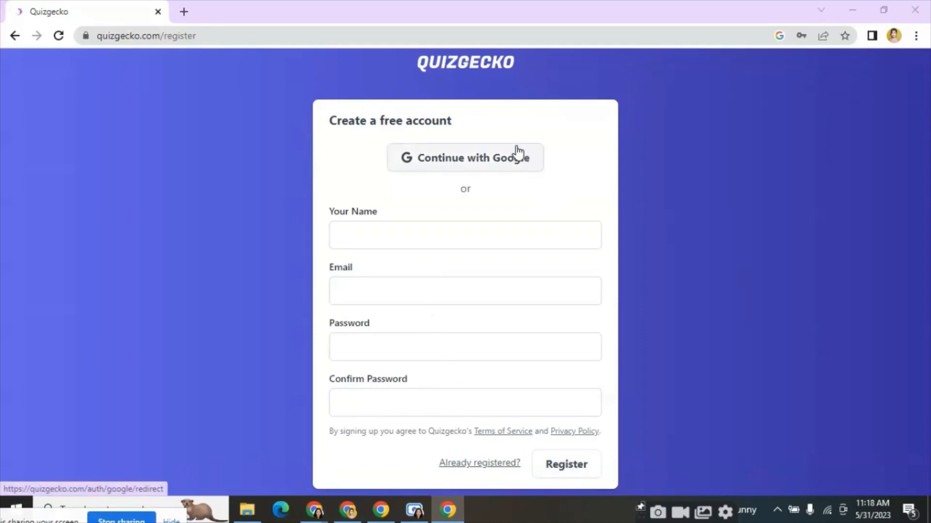
mouse_move(479, 464)
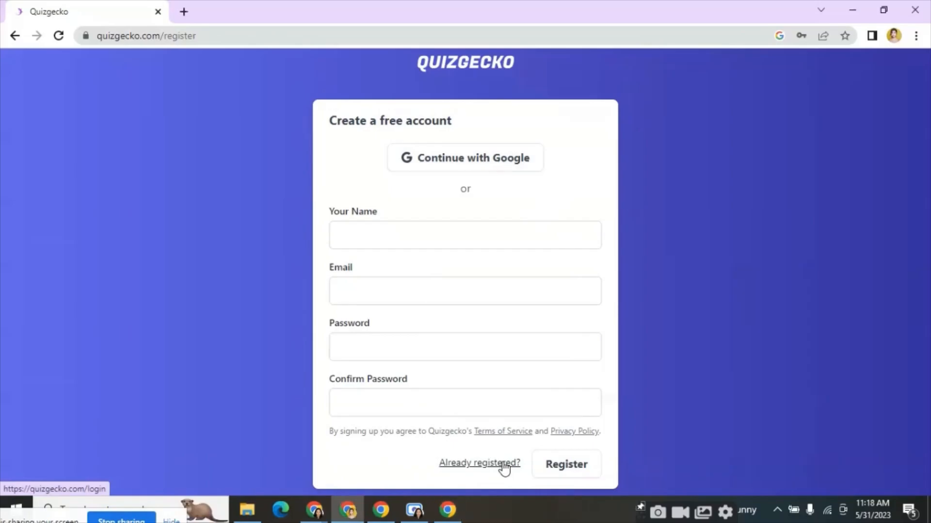
Log in to Quizgecko with the existing account's saved credentials
left_click(479, 464)
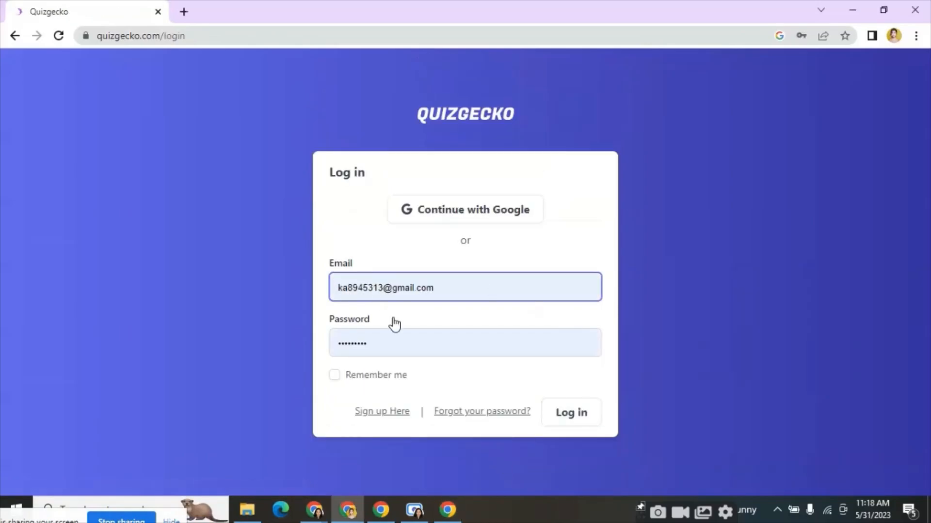
left_click(569, 413)
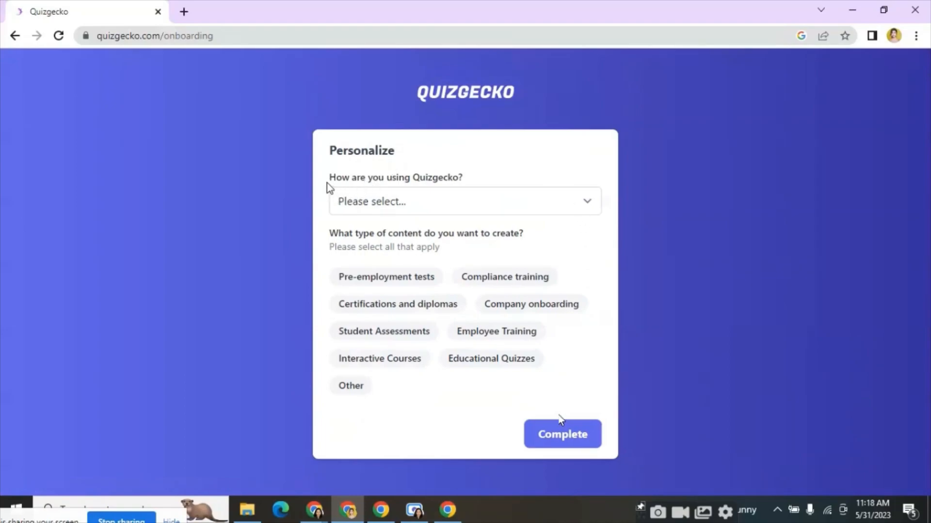
mouse_move(427, 209)
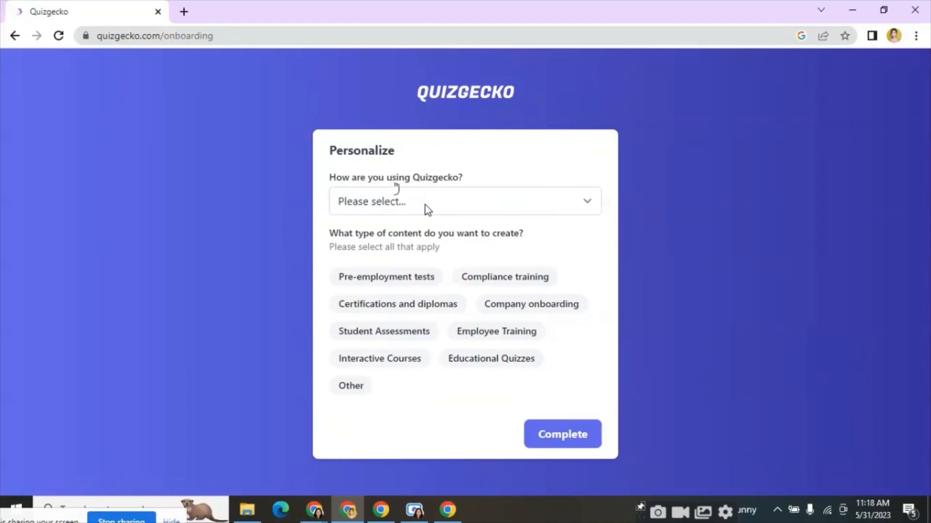
Complete onboarding as a Teacher at school 'Demo' creating Student Assessments
left_click(464, 201)
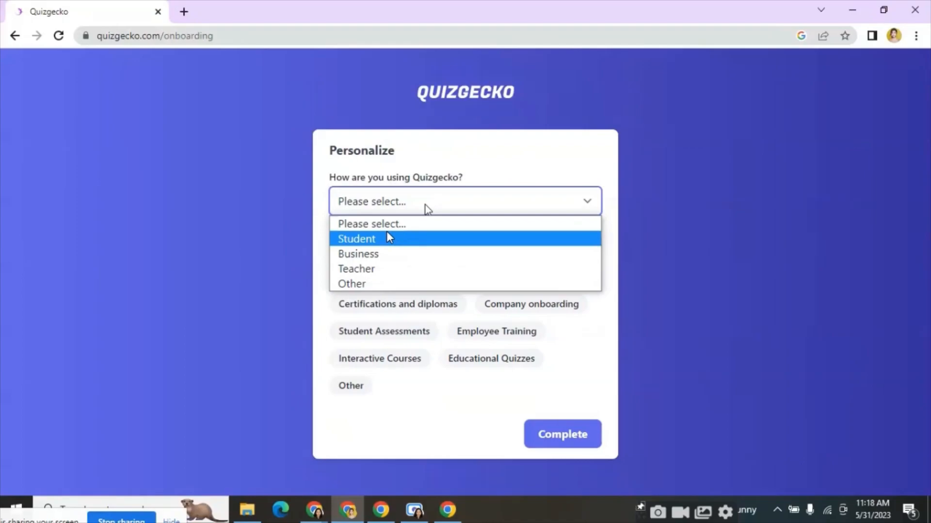
mouse_move(396, 271)
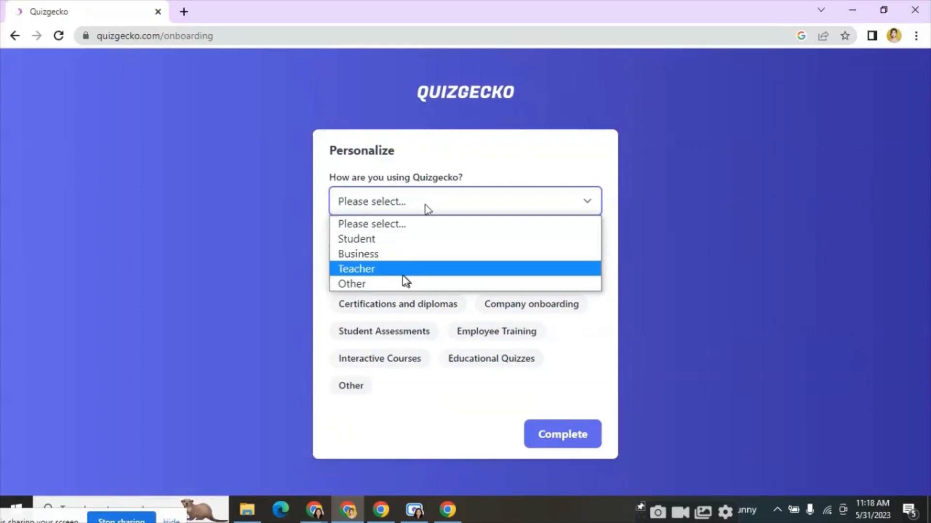
left_click(355, 268)
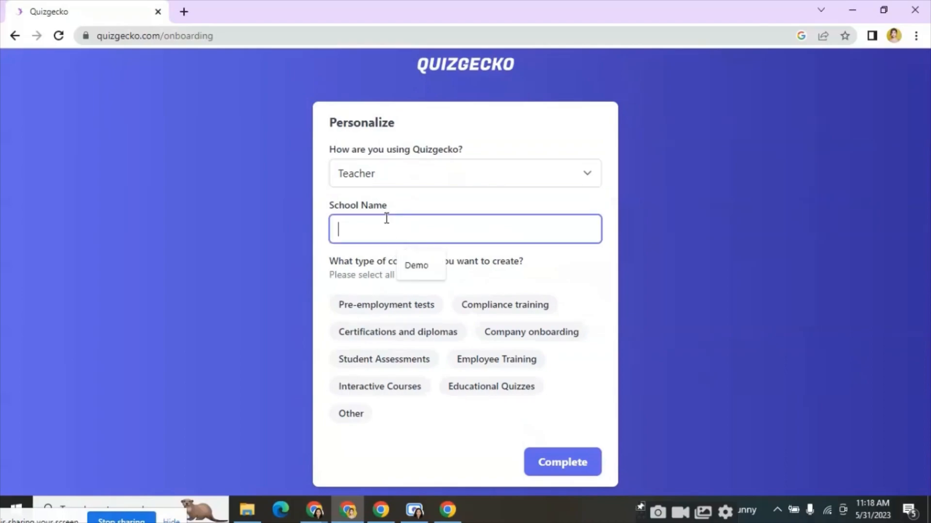
type("Demo")
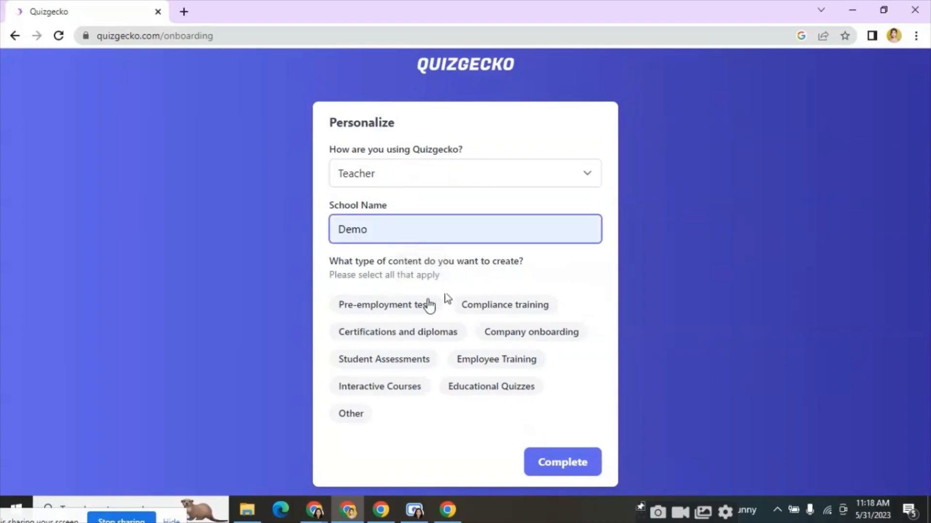
mouse_move(469, 308)
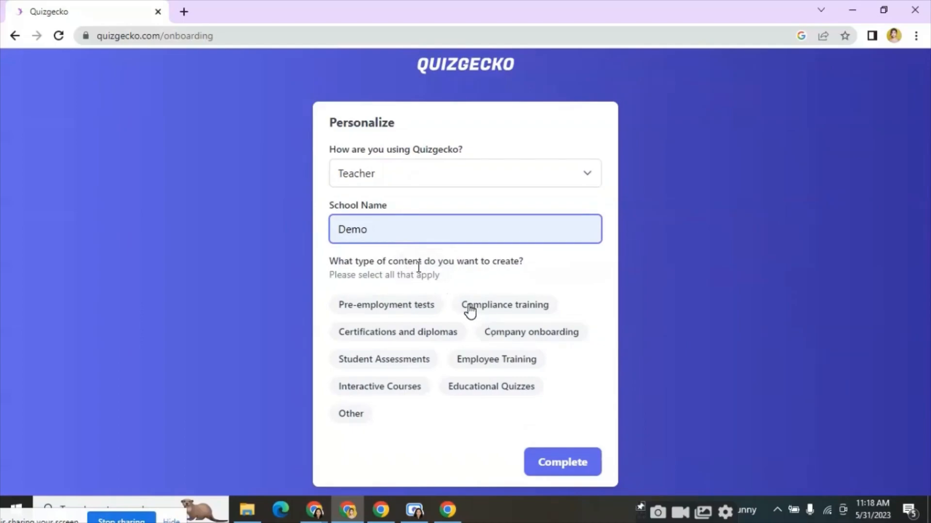
mouse_move(501, 335)
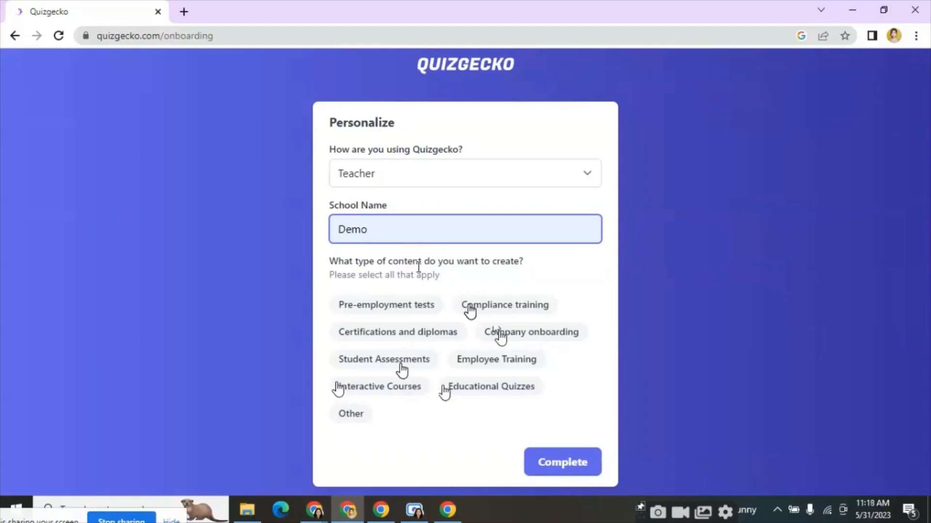
left_click(384, 358)
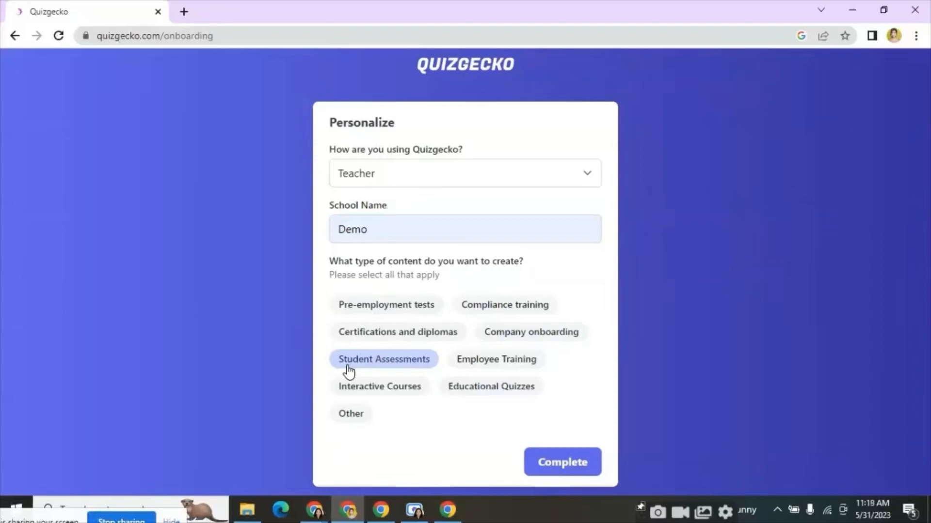
left_click(561, 461)
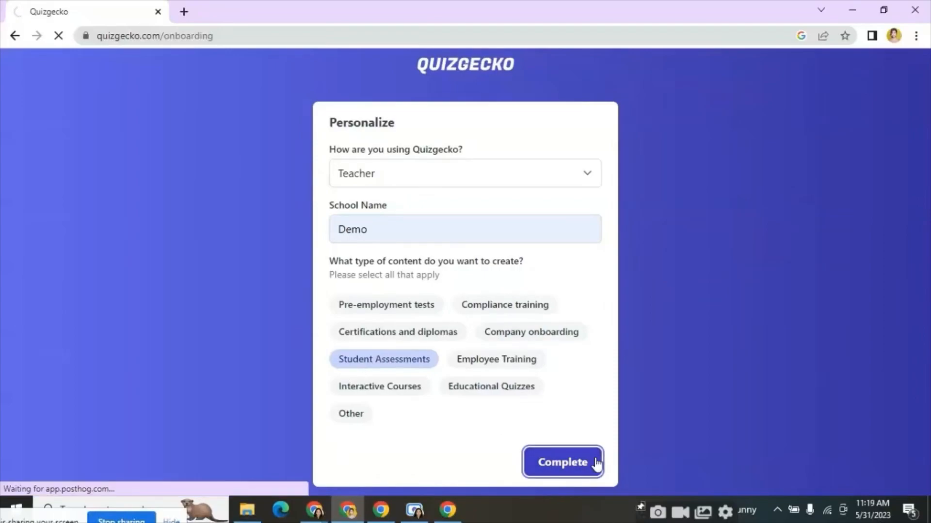
left_click(561, 462)
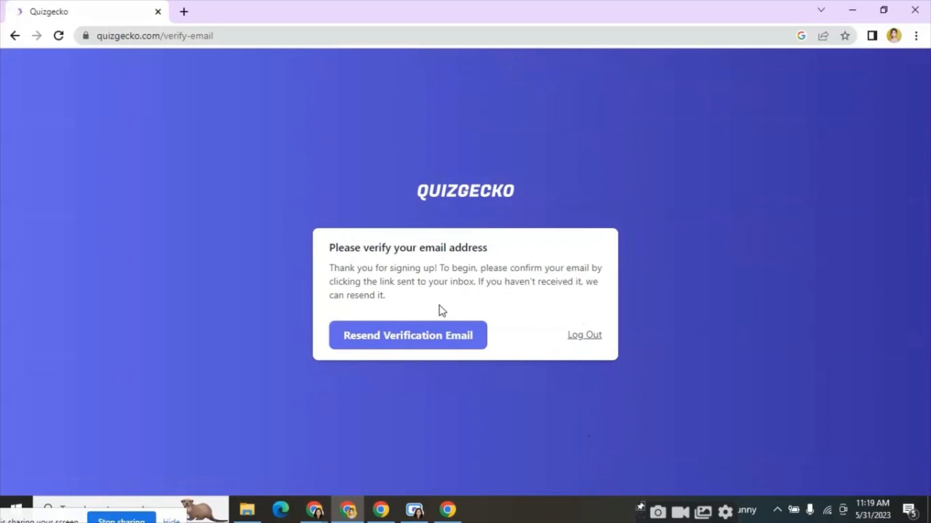
Resend the verification email and start a new browser tab to verify it
left_click(408, 335)
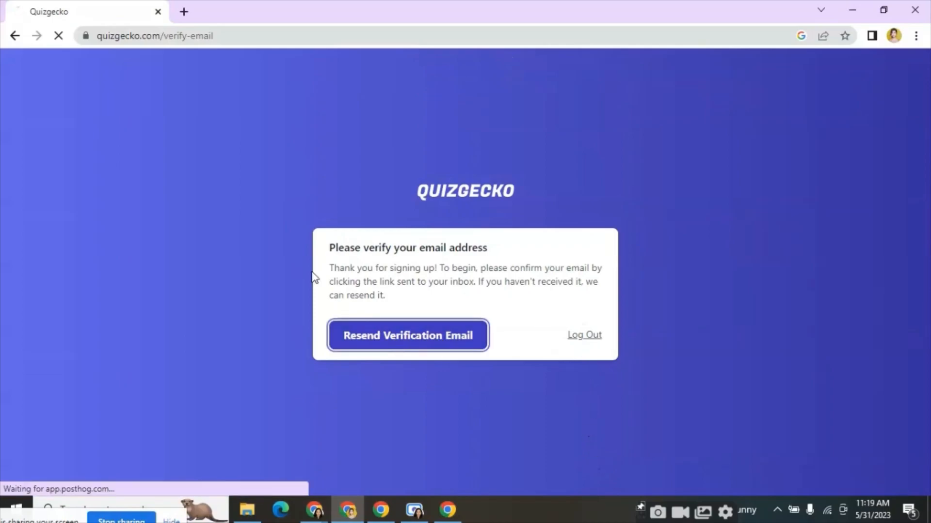
left_click(408, 334)
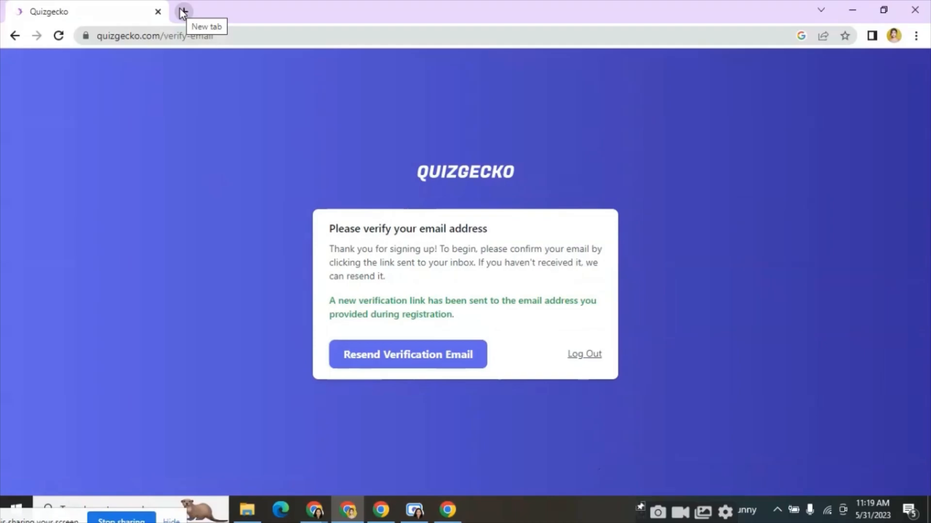
left_click(183, 12)
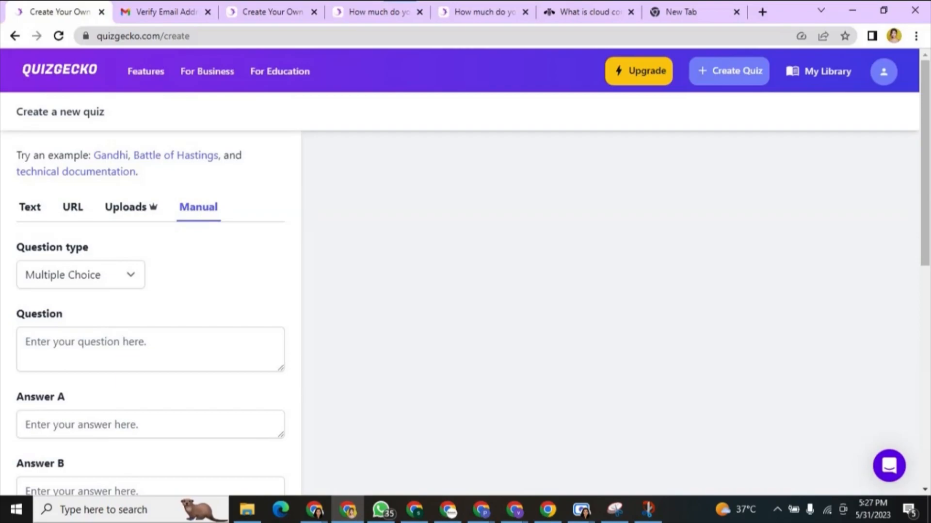
left_click(30, 208)
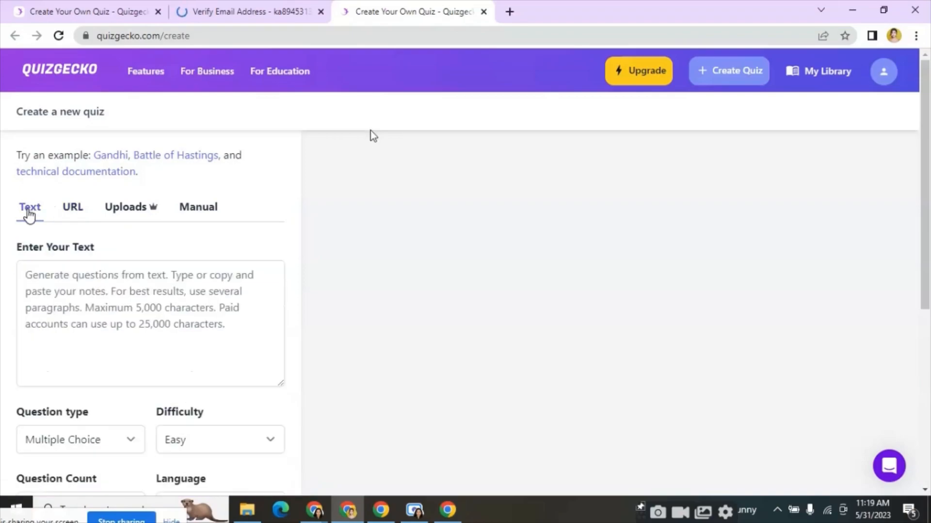
mouse_move(126, 213)
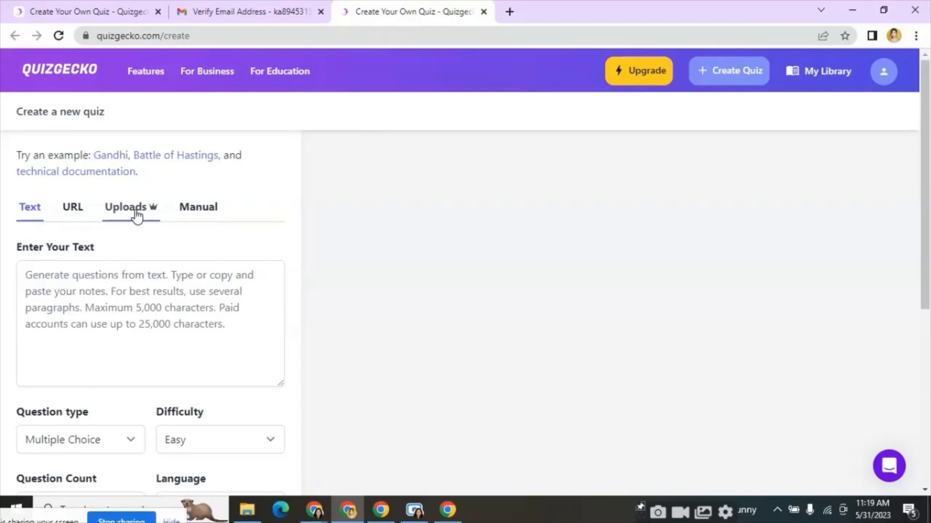
mouse_move(160, 215)
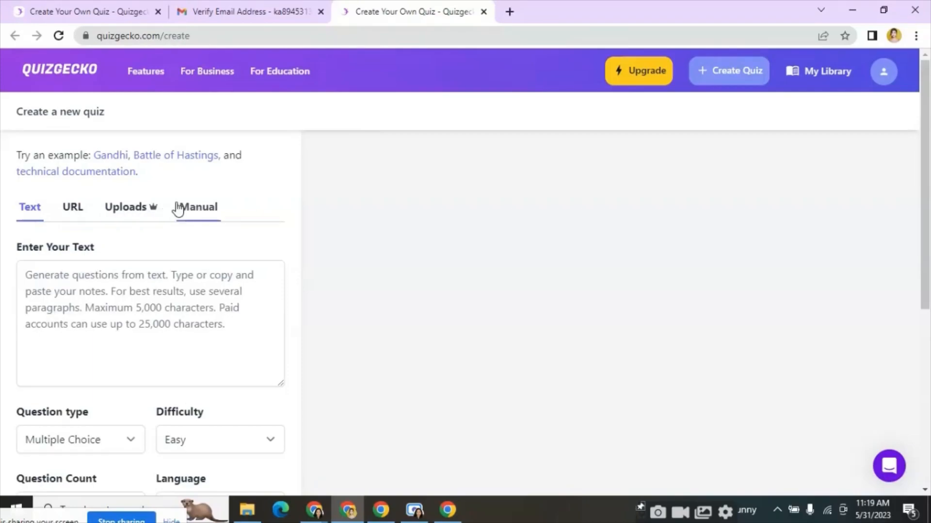
scroll("down", 3)
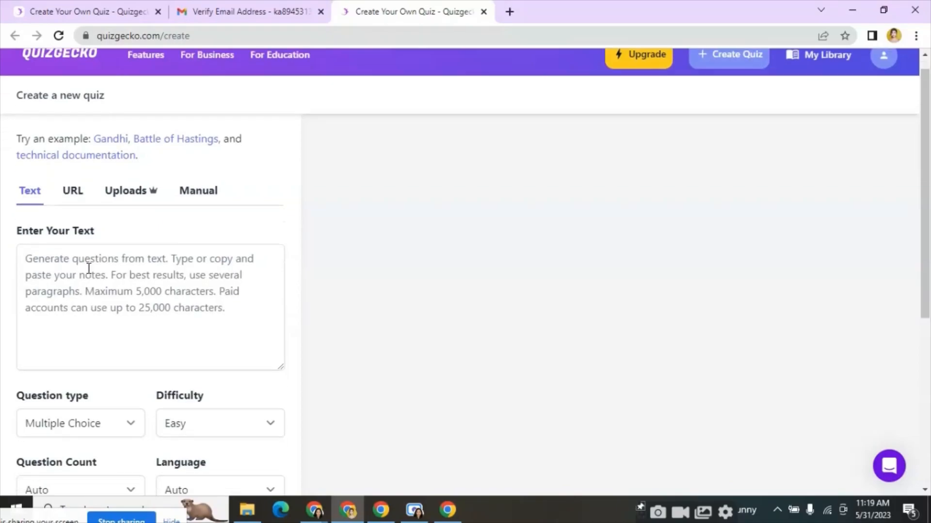
scroll("down", 3)
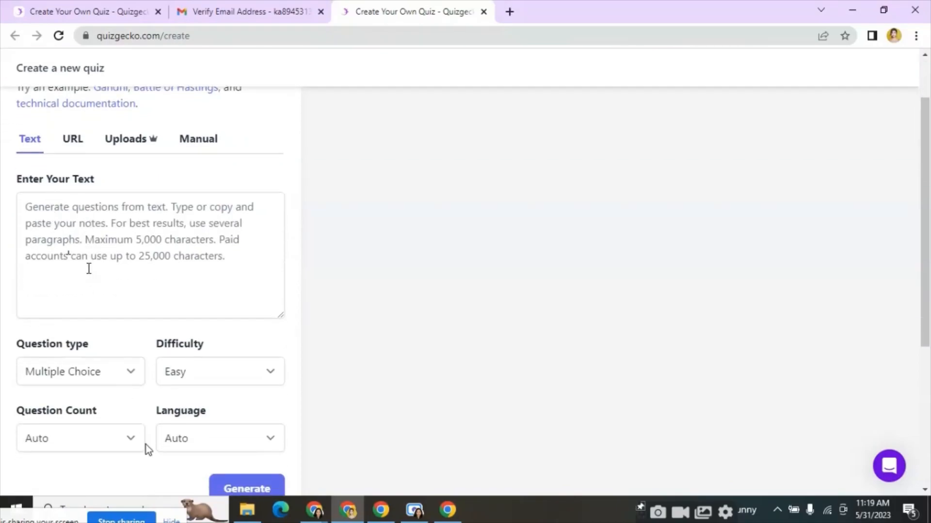
left_click(81, 371)
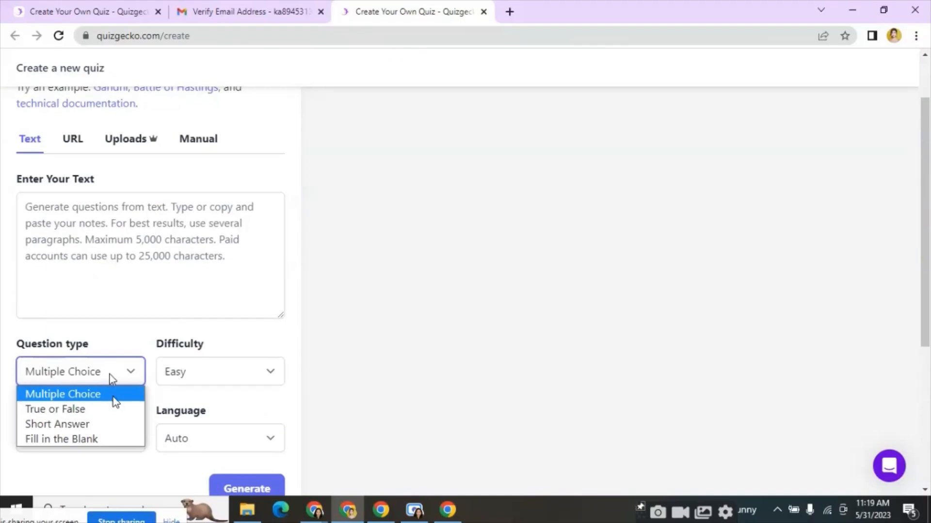
mouse_move(89, 424)
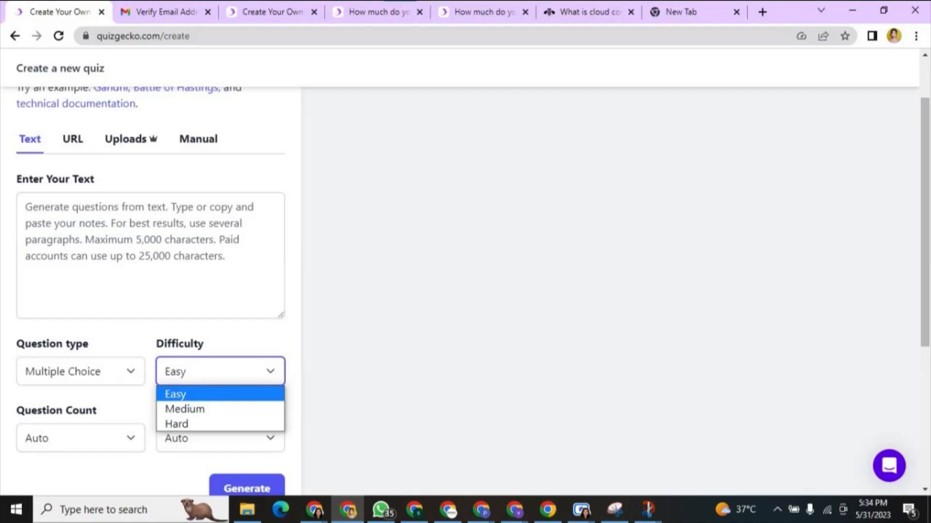
left_click(176, 393)
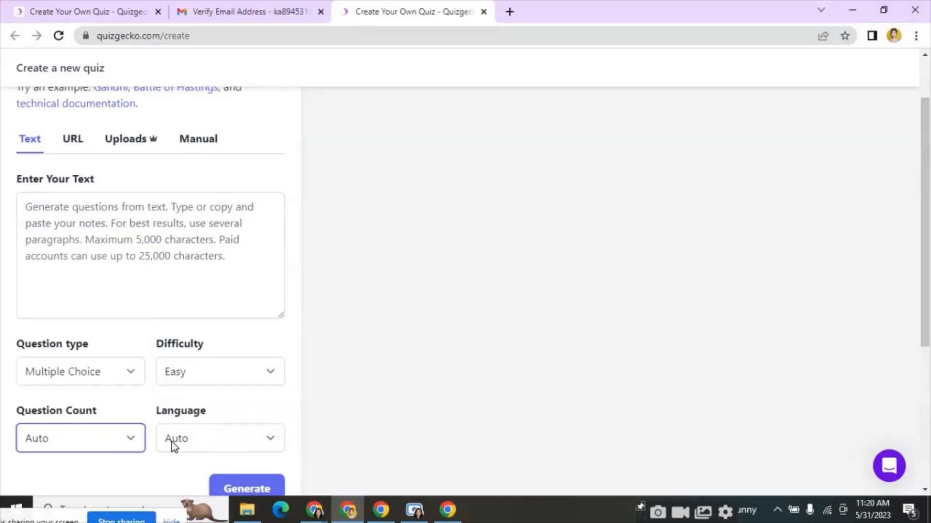
left_click(220, 439)
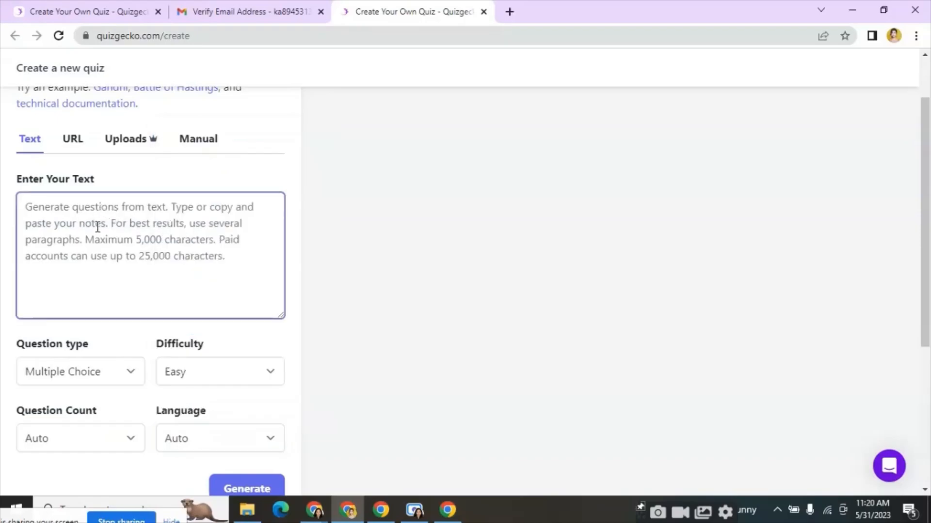
left_click(509, 12)
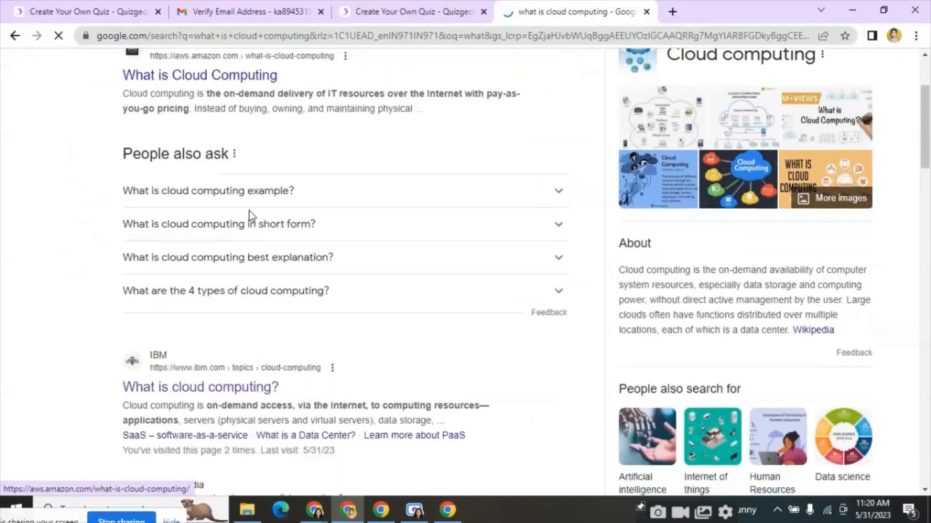
Open IBM's 'What is cloud computing?' article from the Google results
scroll("down", 3)
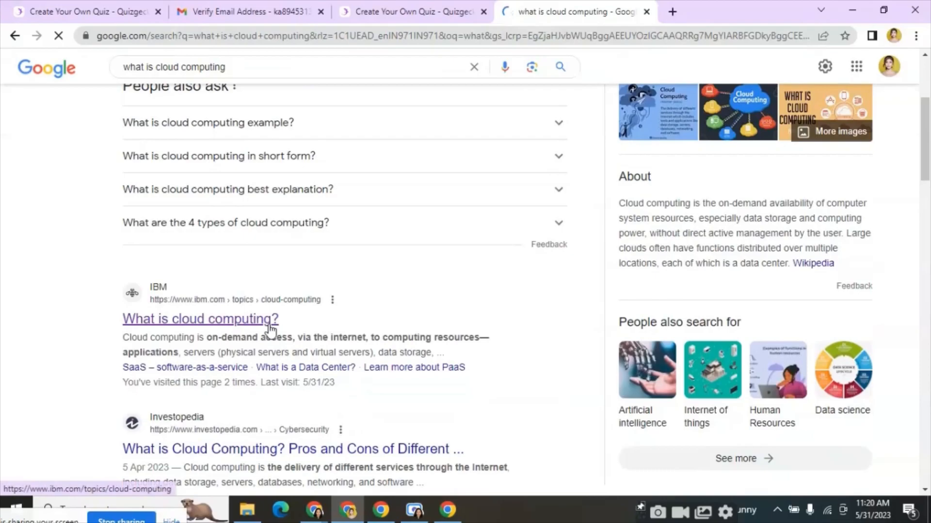
left_click(200, 319)
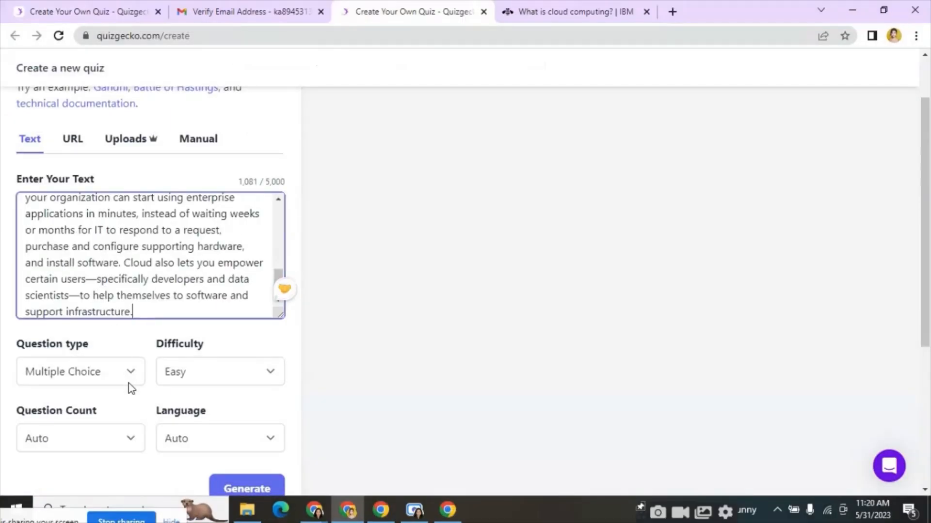
Generate a three-question multiple-choice cloud computing quiz and review it down to the share link
left_click(245, 488)
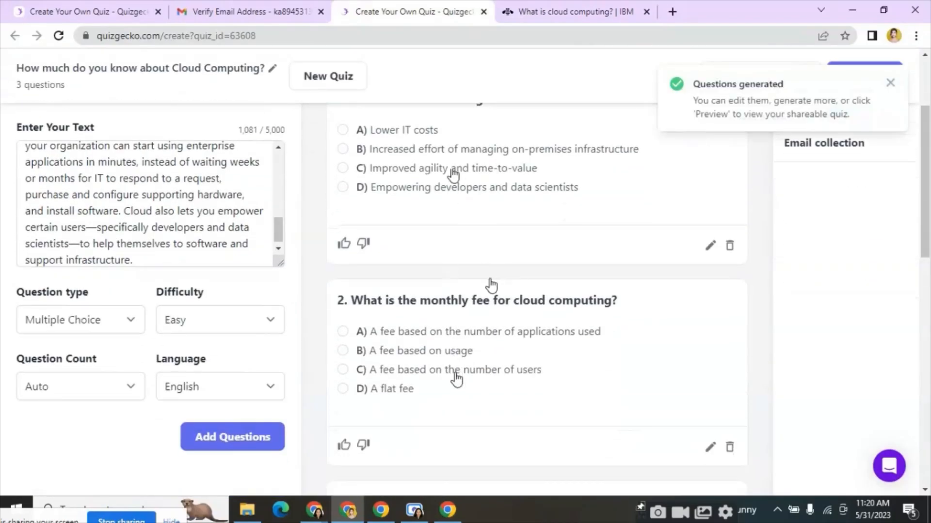
scroll("down", 3)
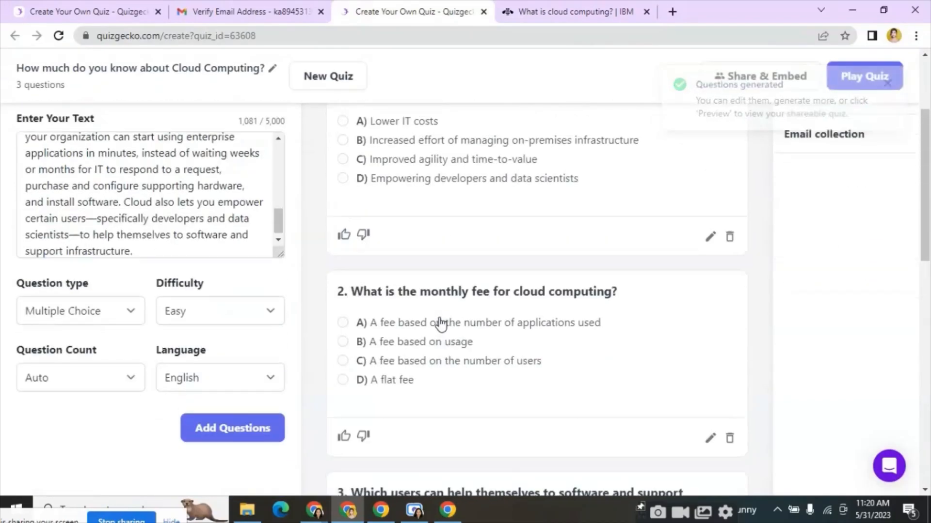
scroll("up", 3)
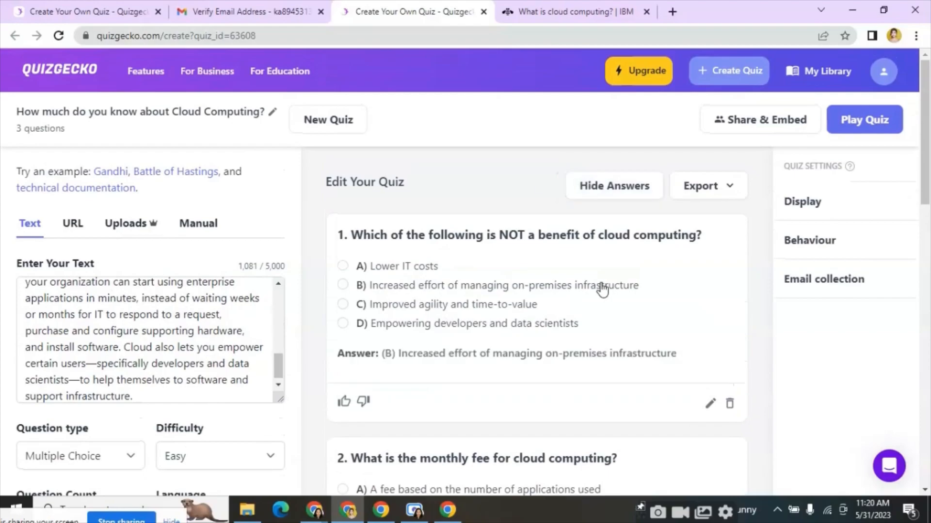
scroll("down", 3)
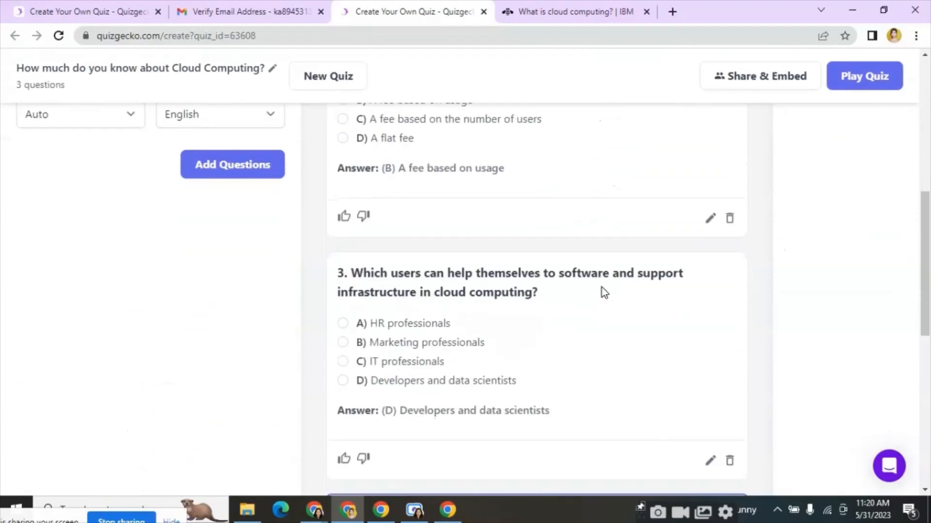
scroll("up", 3)
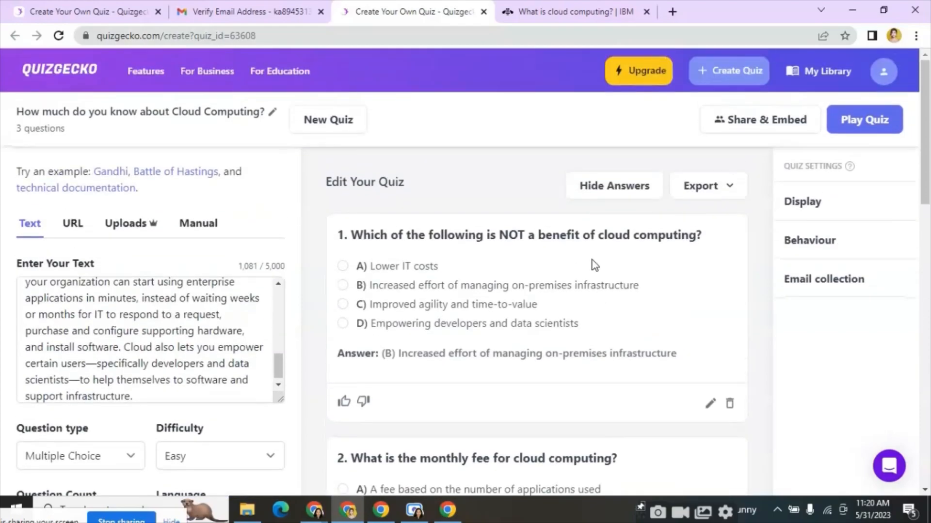
scroll("down", 3)
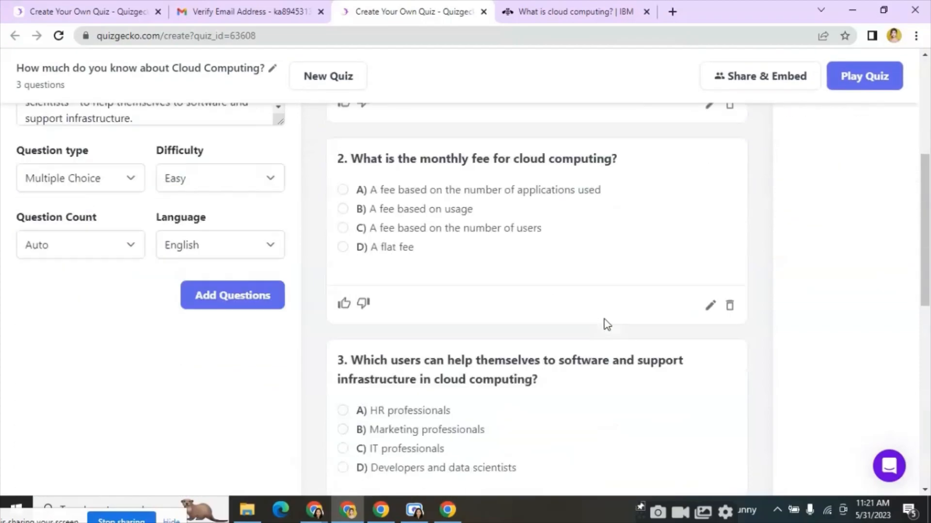
scroll("down", 3)
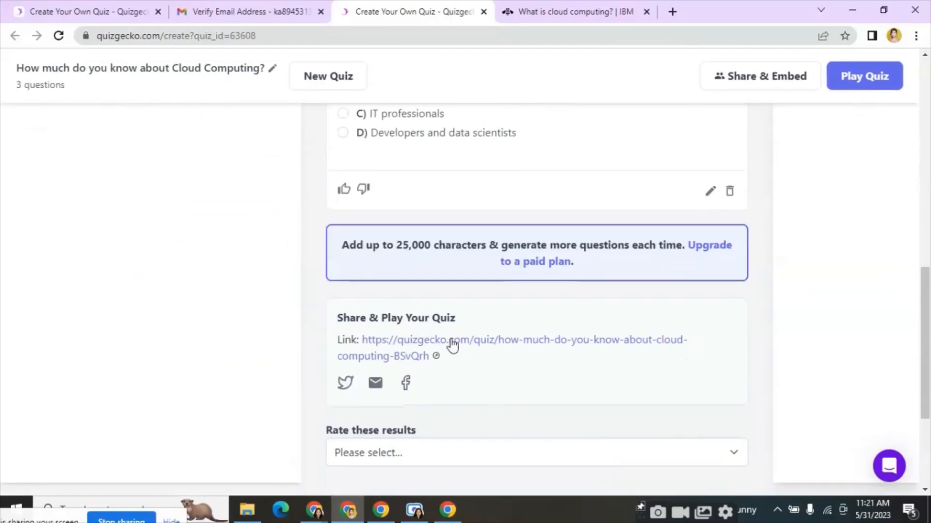
Play the quiz from its share page, answering 'A fee based on usage' and 'HR professionals', scoring 2 of 3
left_click(453, 344)
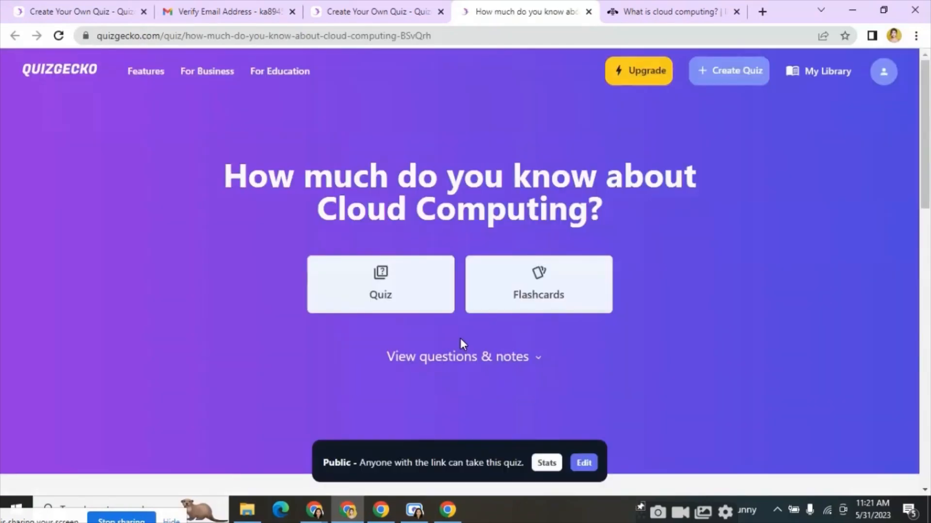
left_click(380, 284)
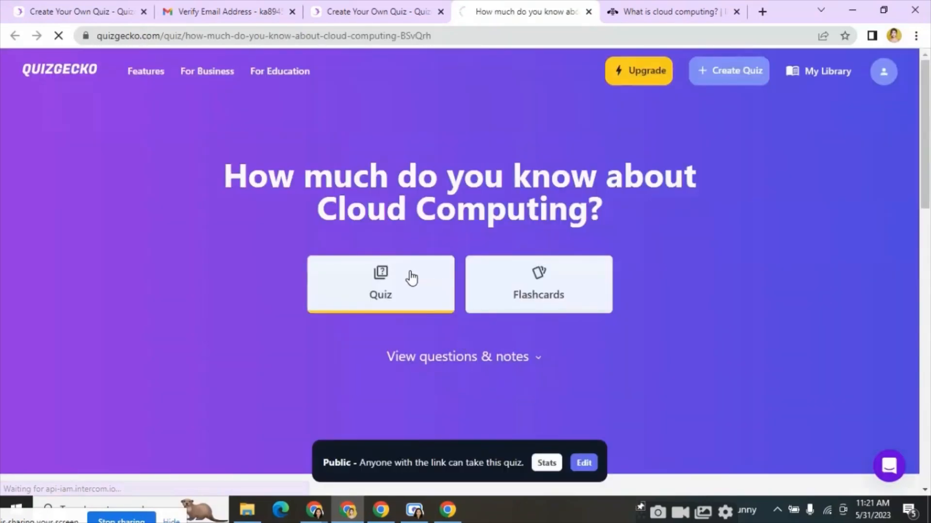
left_click(380, 284)
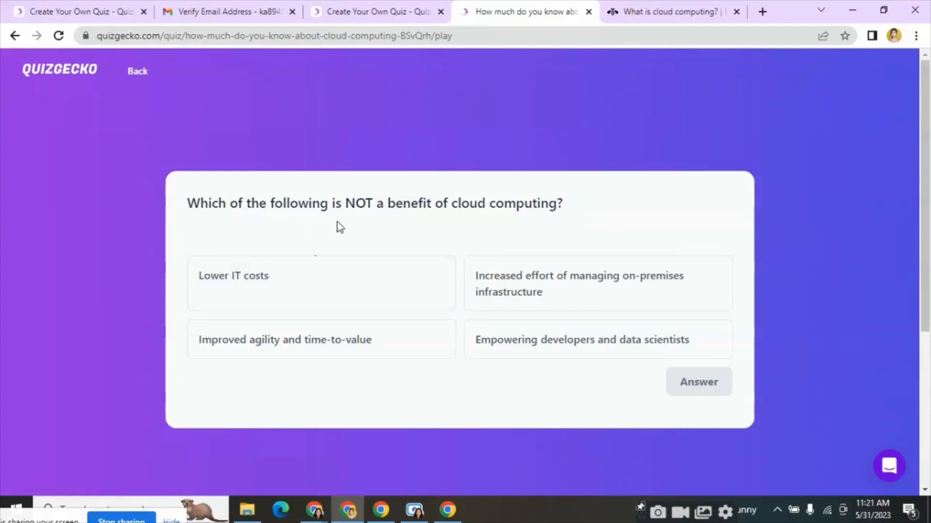
mouse_move(445, 263)
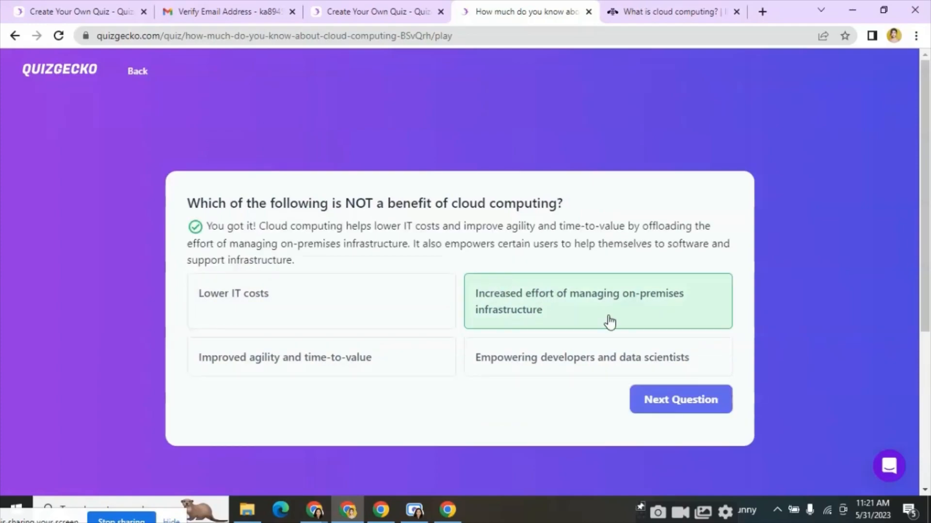
left_click(679, 398)
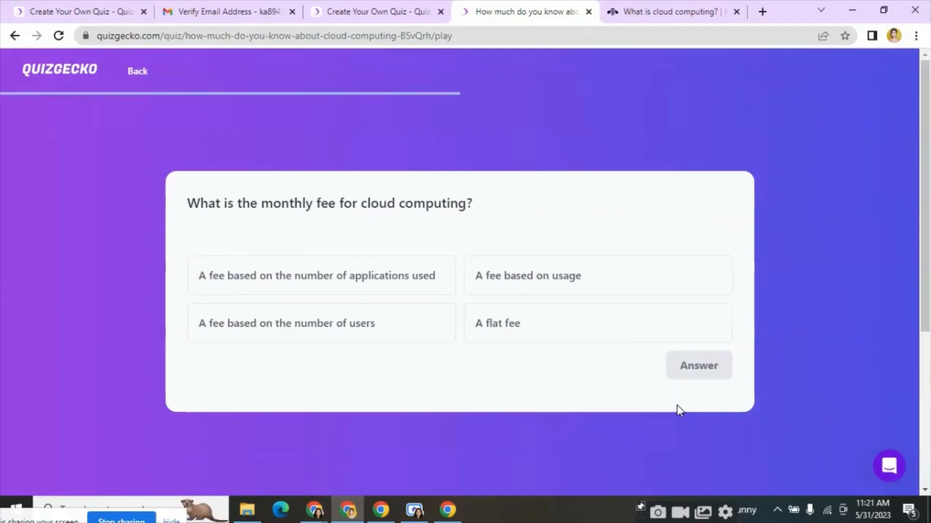
mouse_move(482, 272)
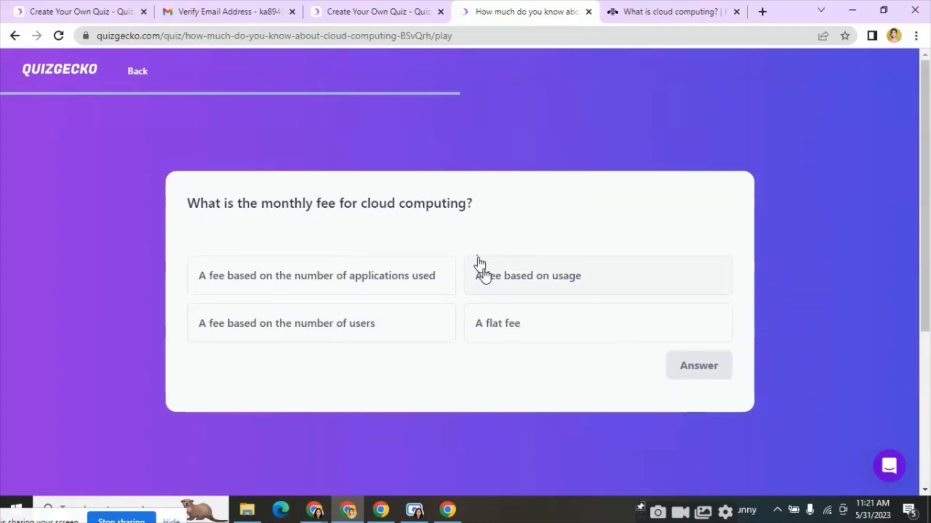
left_click(698, 366)
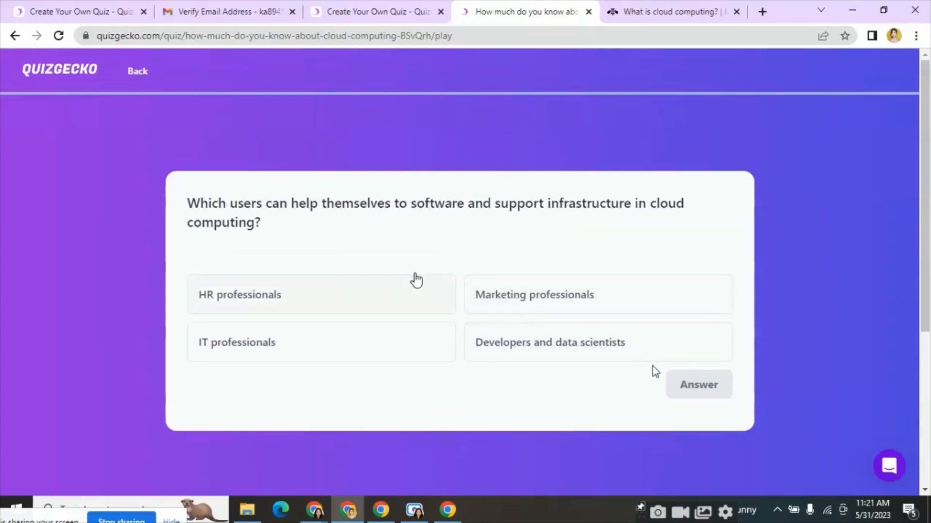
left_click(321, 295)
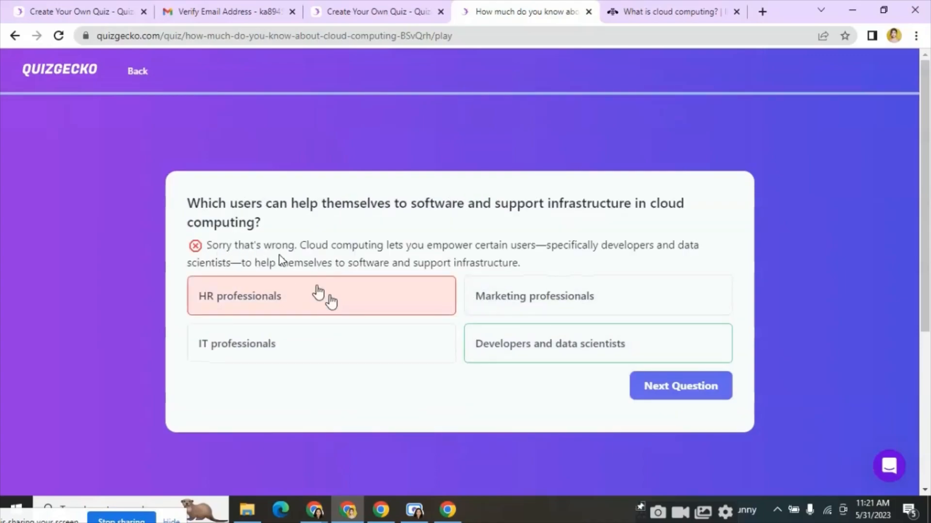
left_click(680, 386)
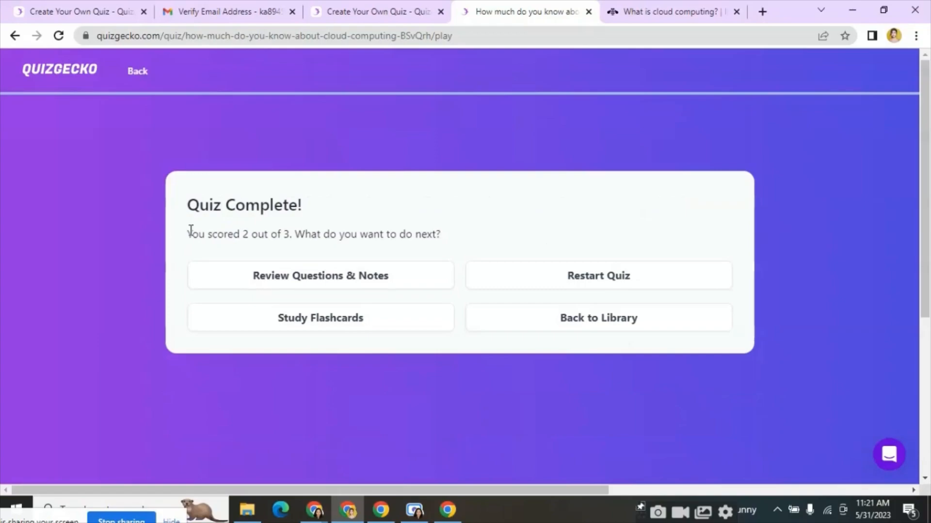
mouse_move(329, 282)
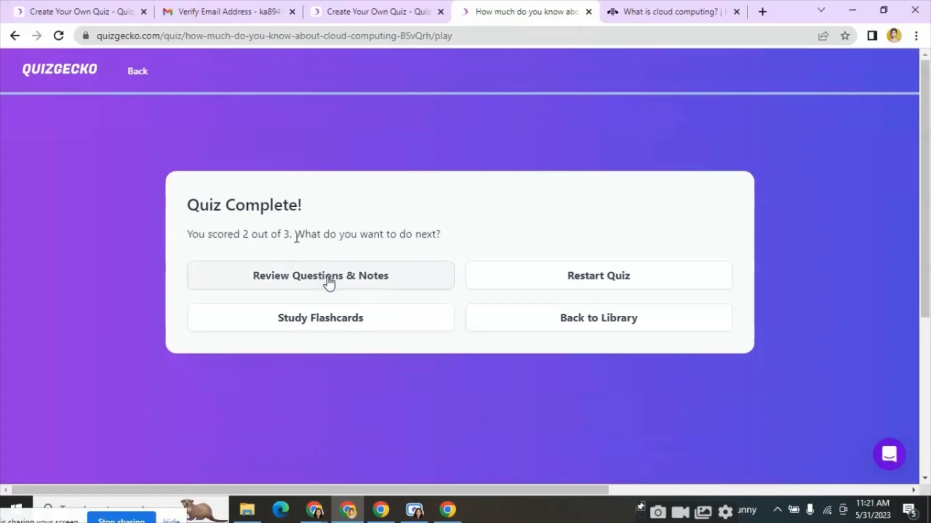
mouse_move(472, 280)
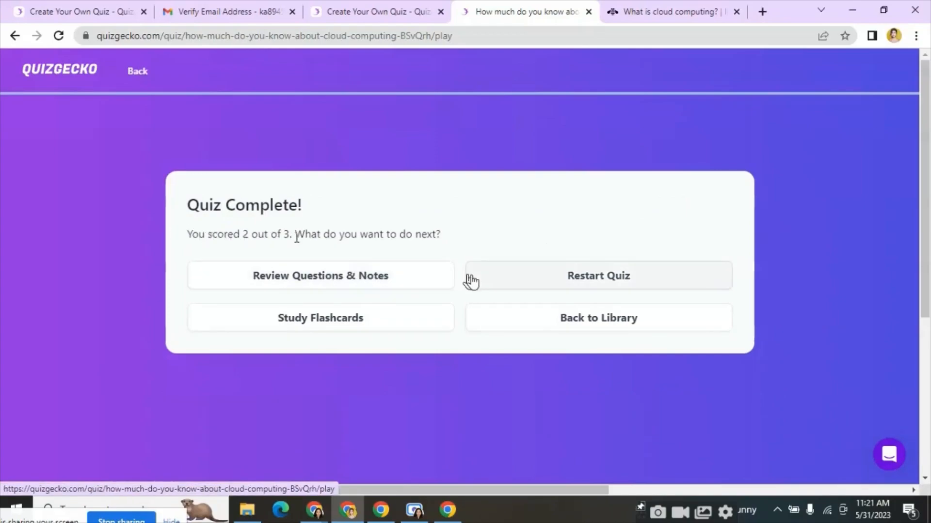
Add questions from the IBM article URL, growing the quiz to six, and review them
left_click(673, 12)
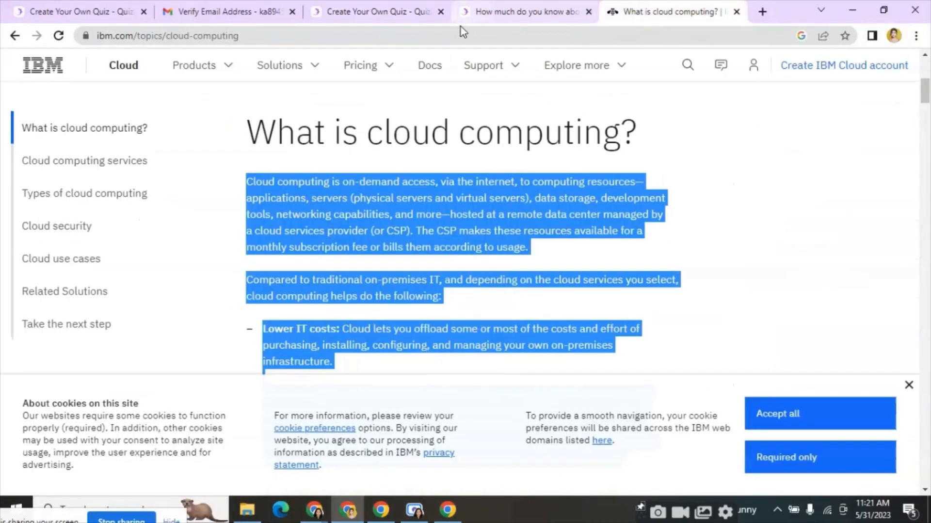
left_click(377, 12)
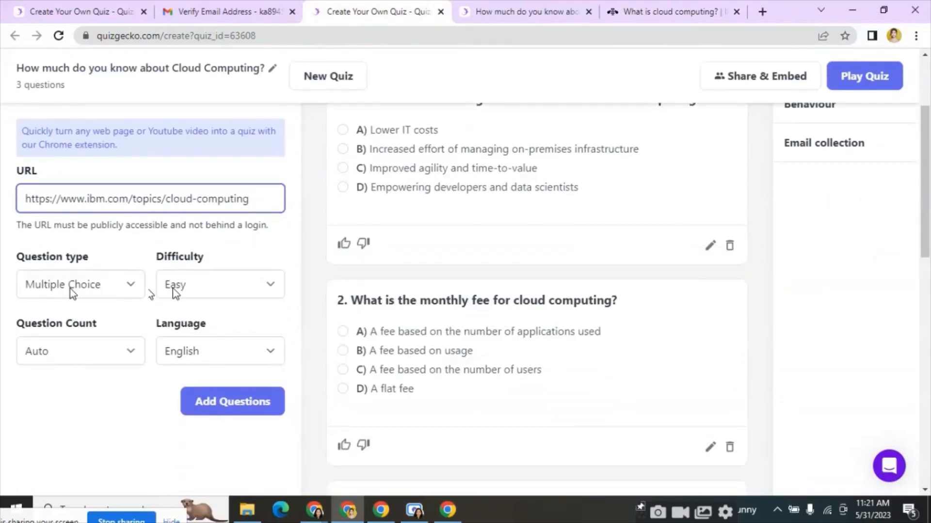
left_click(231, 401)
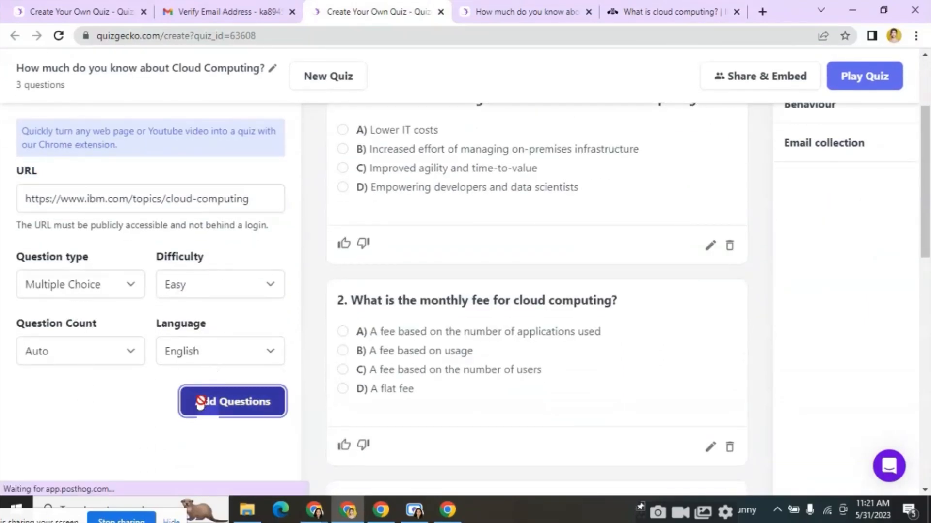
left_click(231, 401)
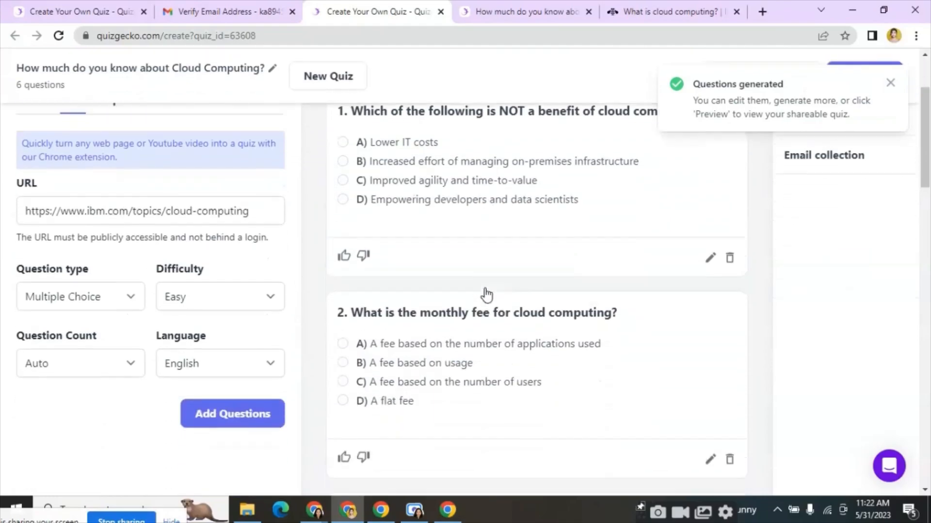
scroll("down", 3)
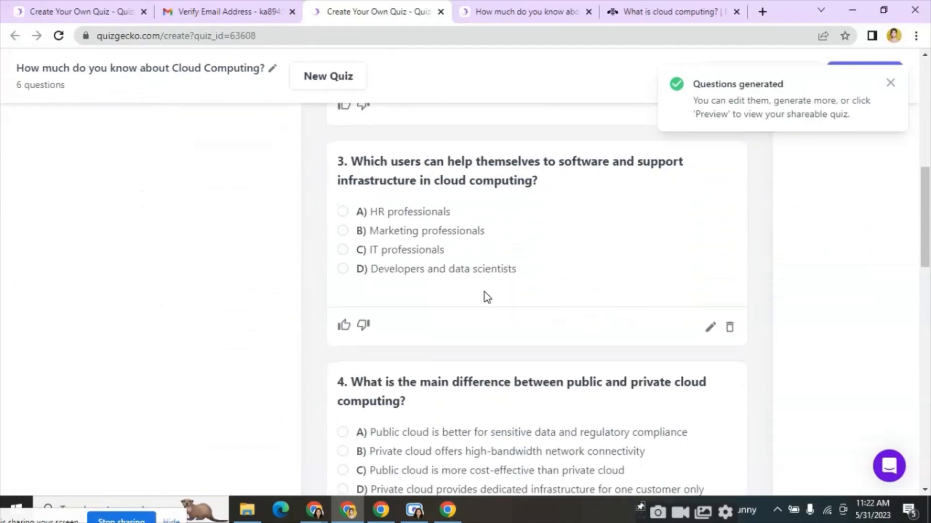
scroll("down", 3)
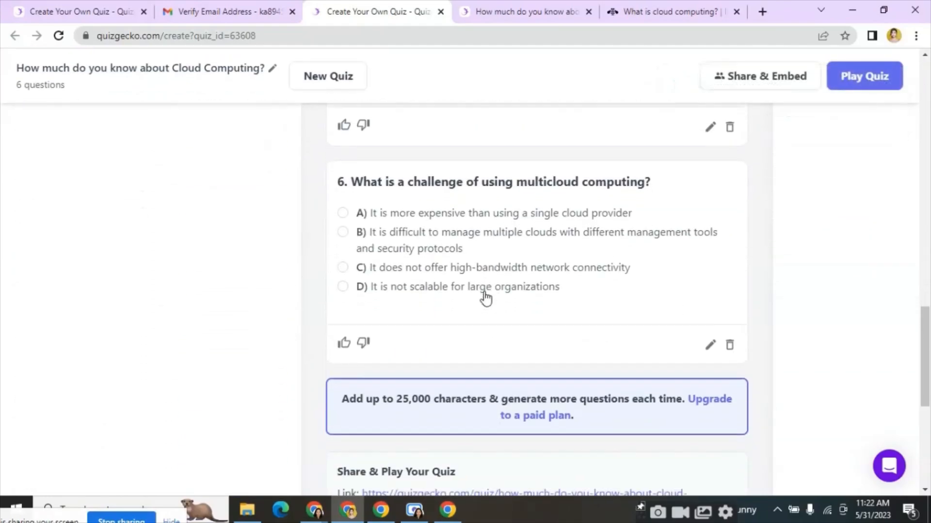
scroll("up", 3)
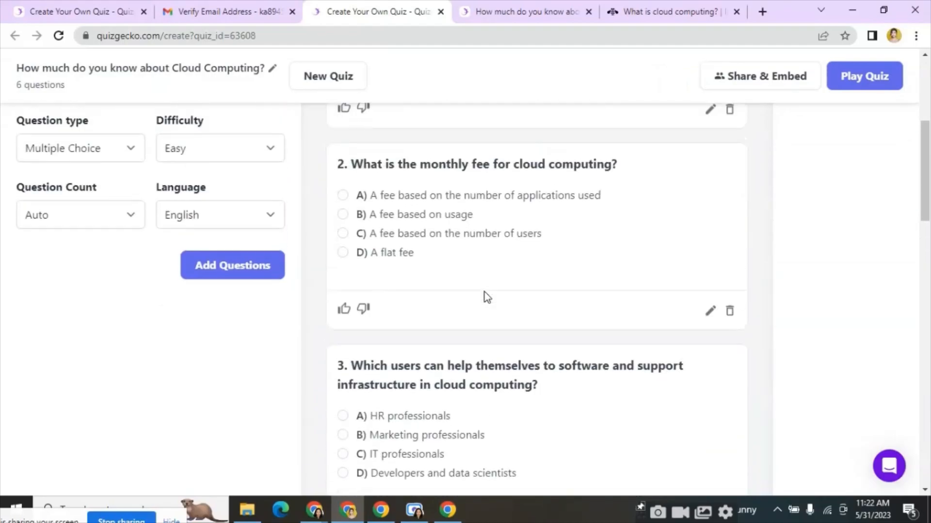
scroll("up", 3)
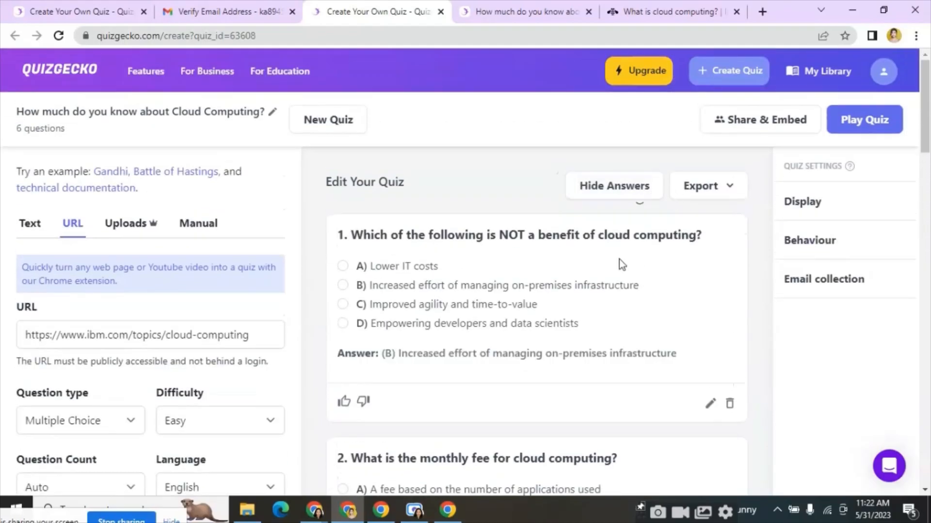
Answer the six questions in the play tab to finish with a 4 out of 6 score
scroll("down", 3)
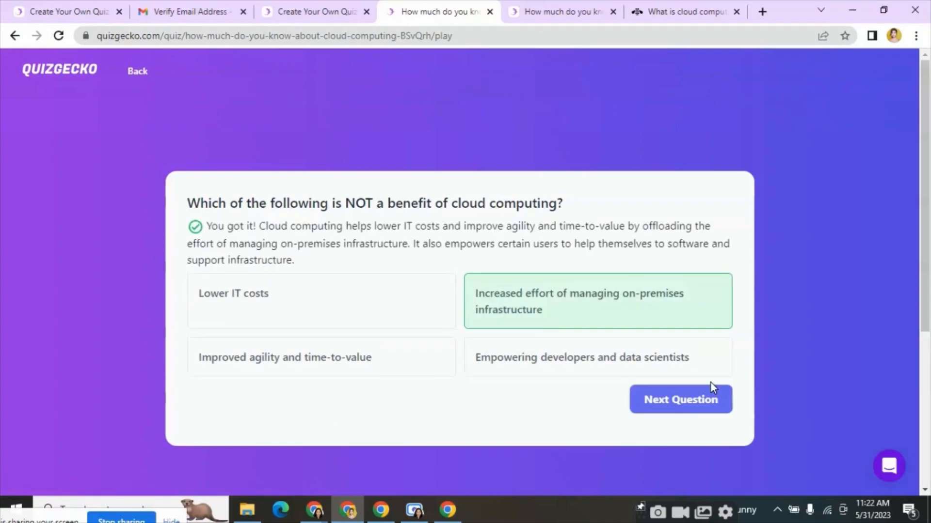
mouse_move(681, 399)
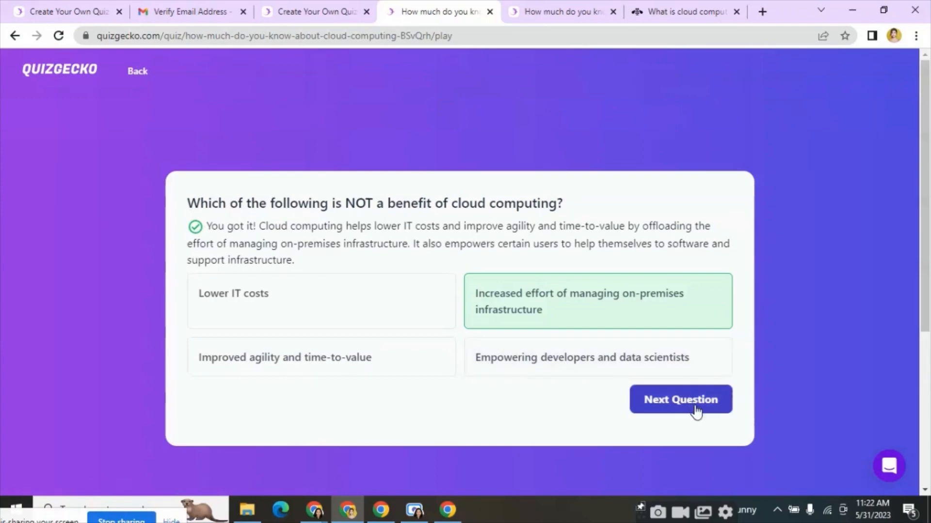
left_click(680, 399)
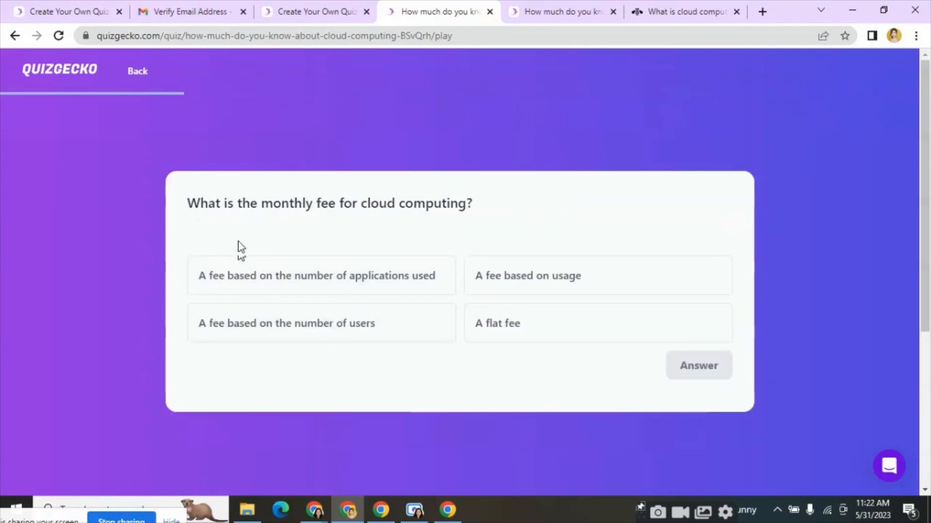
mouse_move(246, 231)
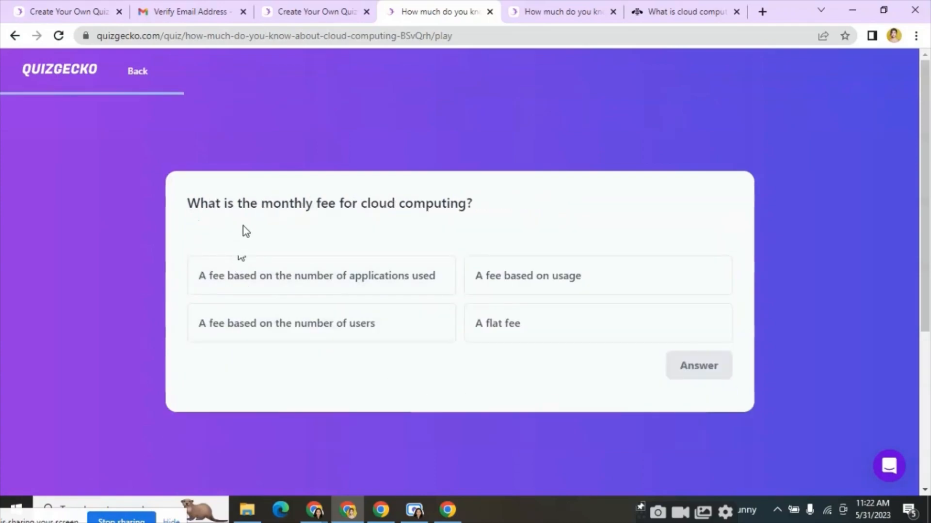
left_click(698, 365)
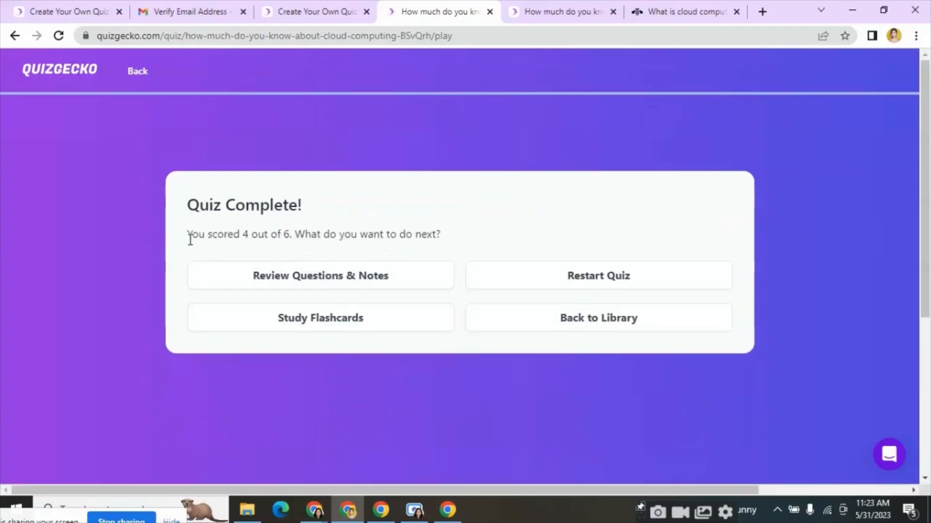
mouse_move(341, 248)
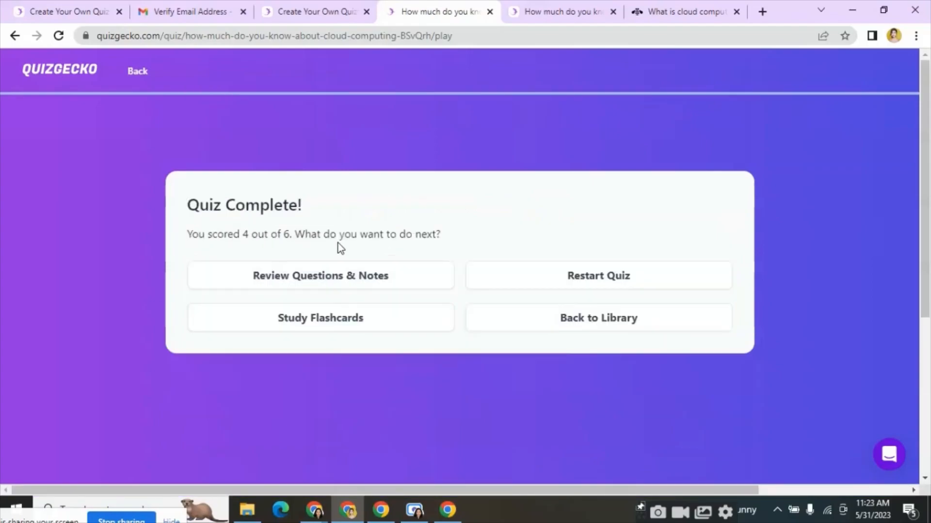
mouse_move(458, 250)
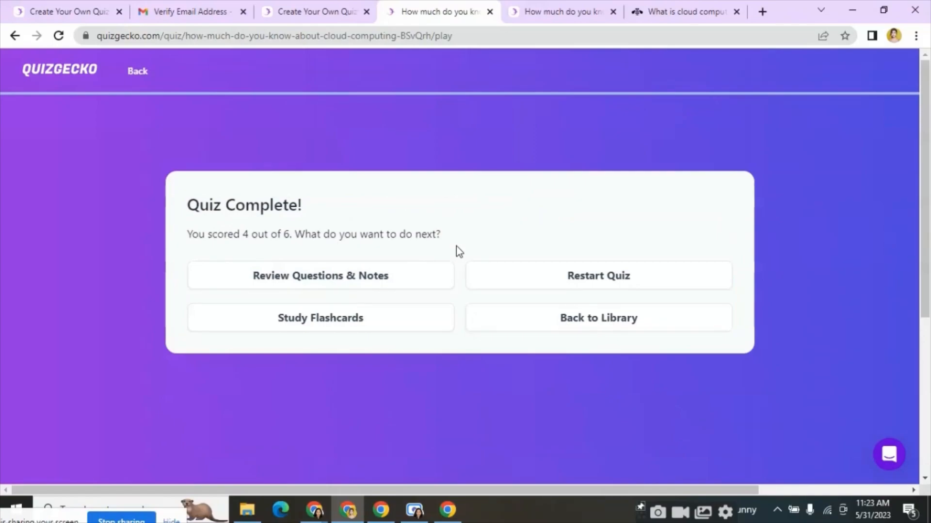
mouse_move(448, 240)
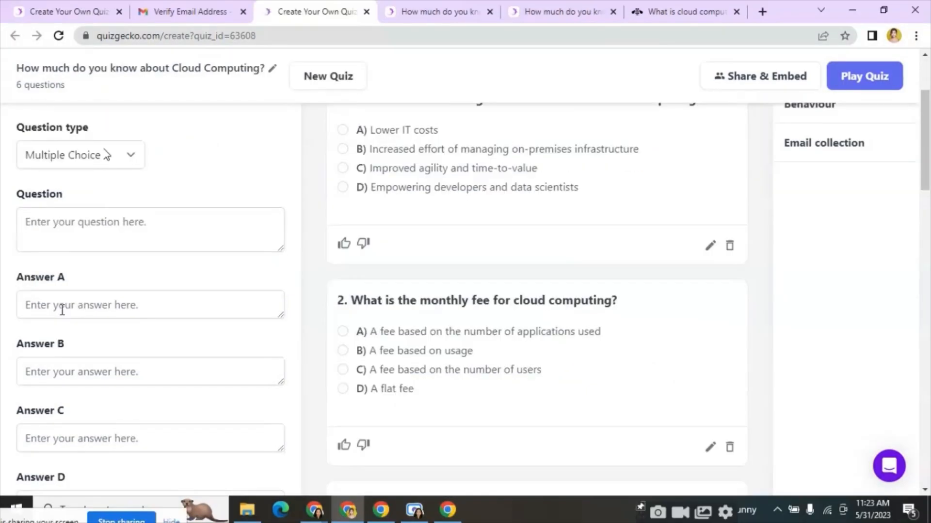
In the Manual question form, cycle the type through True or False, Short Answer, and Fill in the Blank
scroll("down", 3)
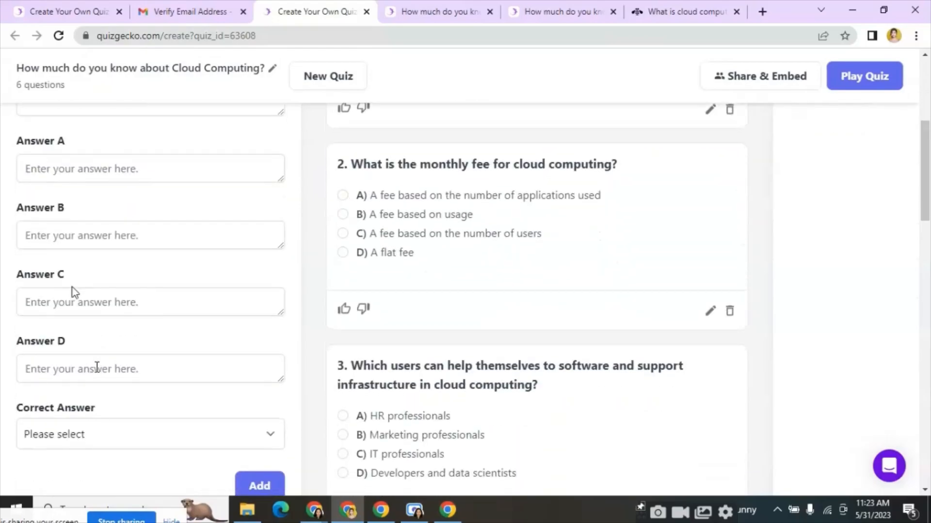
scroll("down", 3)
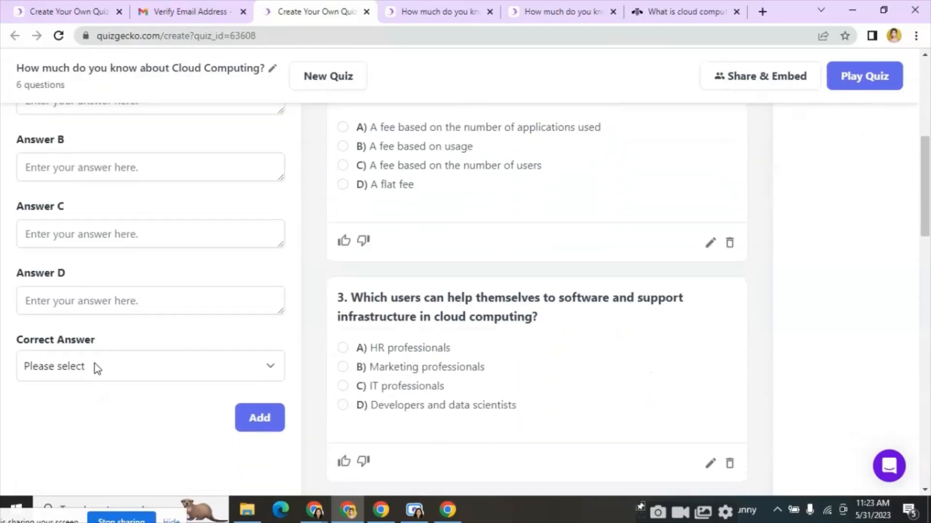
scroll("up", 3)
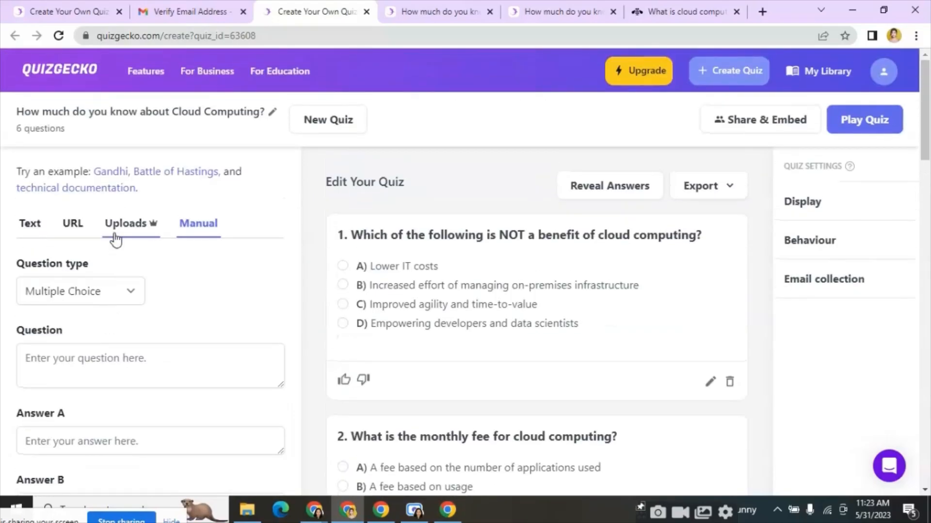
left_click(80, 291)
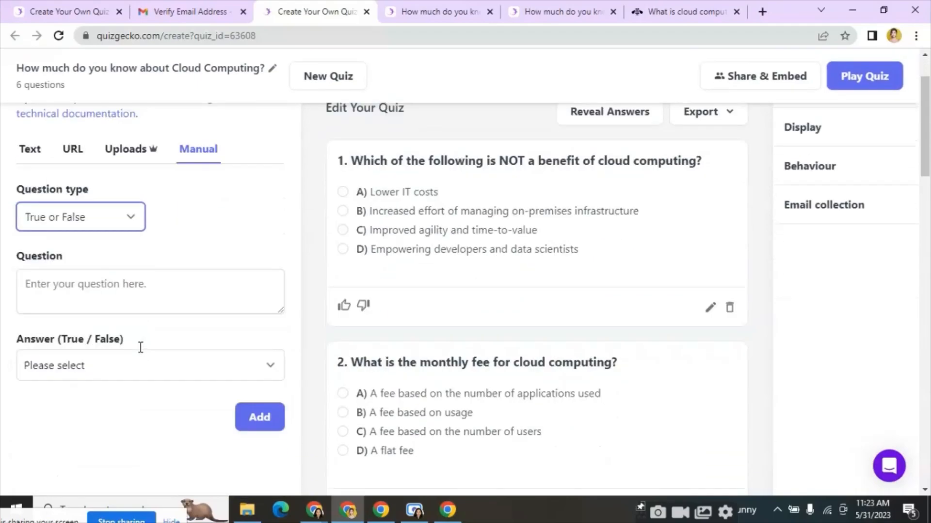
left_click(150, 365)
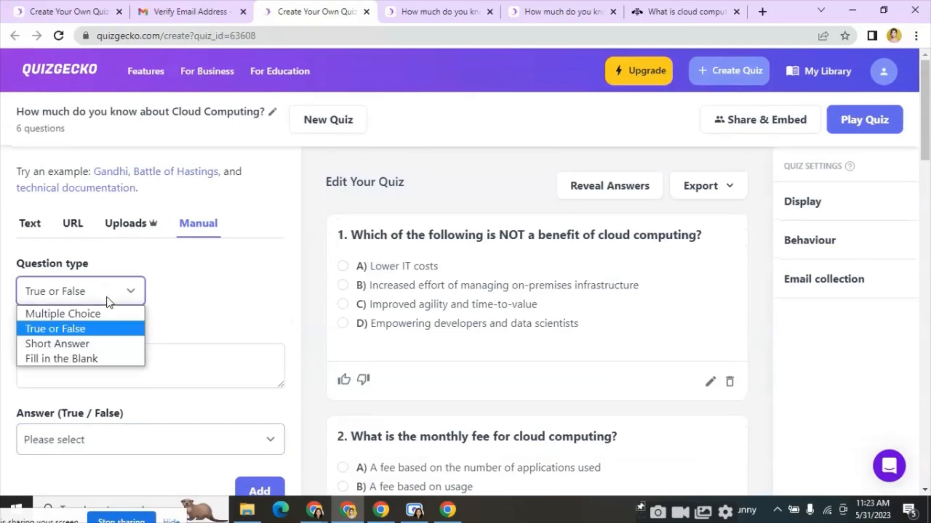
left_click(57, 344)
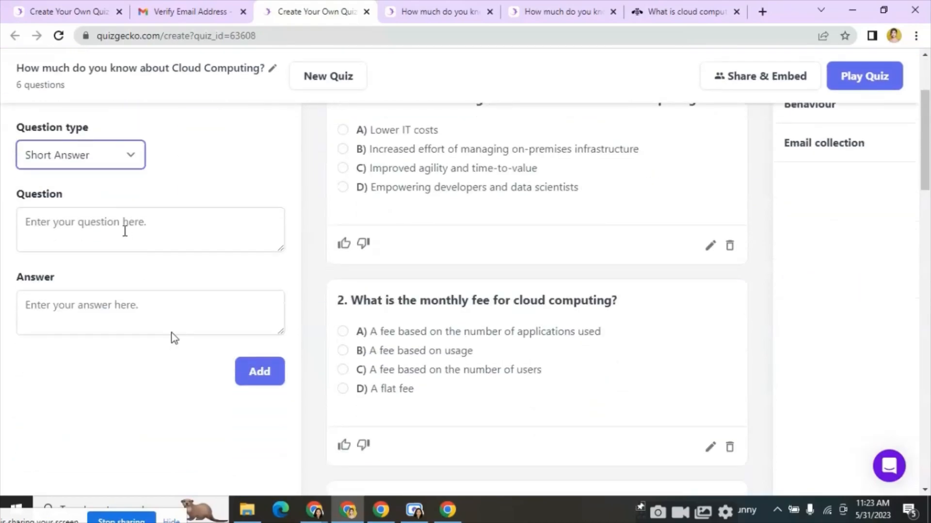
scroll("up", 3)
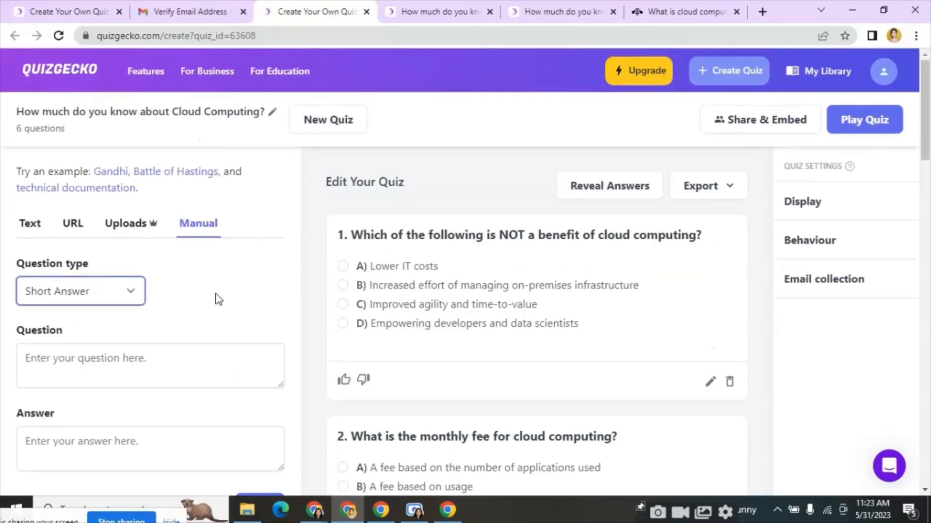
left_click(81, 291)
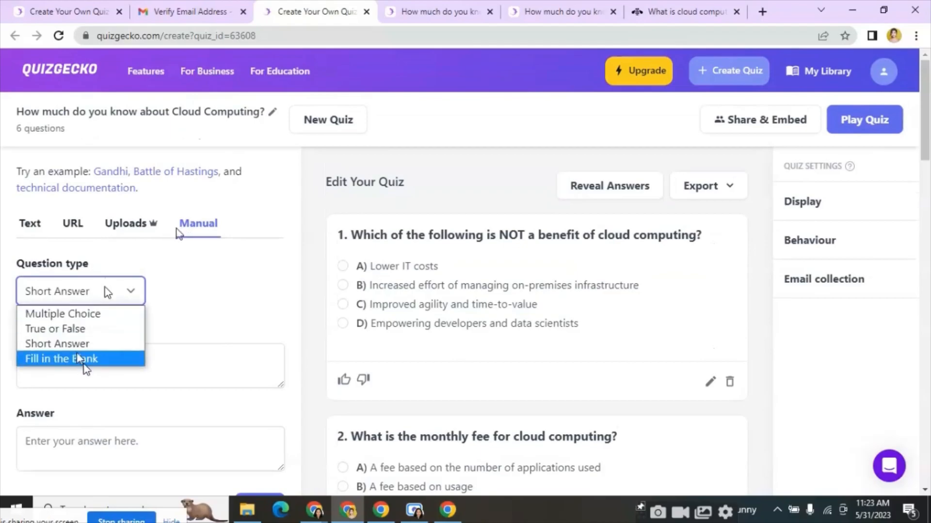
left_click(61, 359)
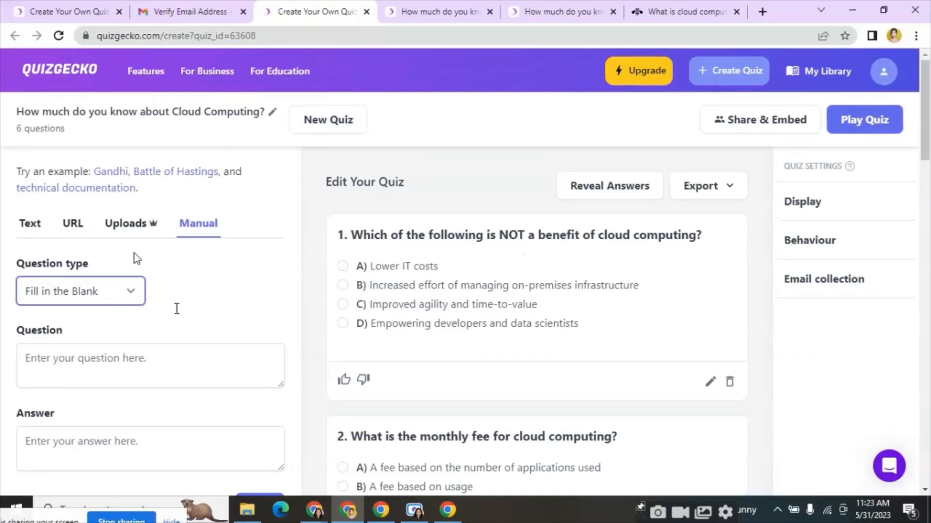
mouse_move(447, 327)
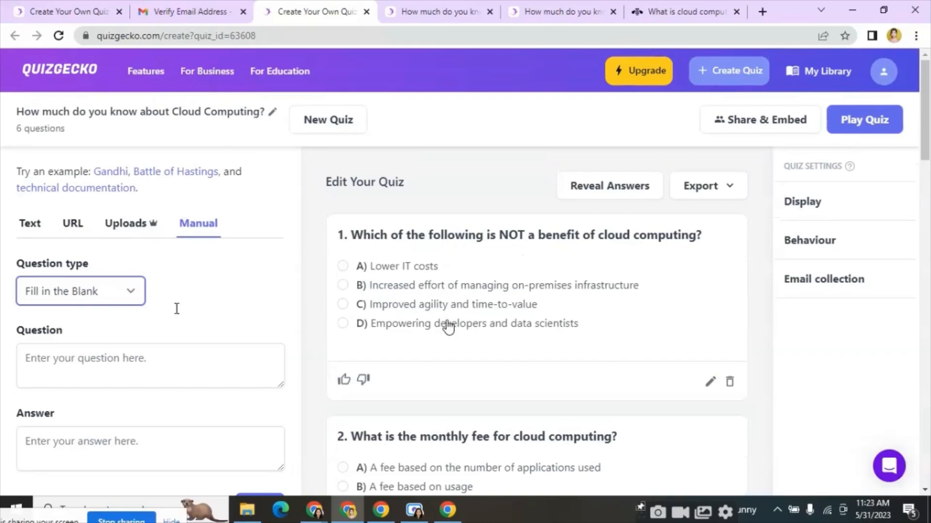